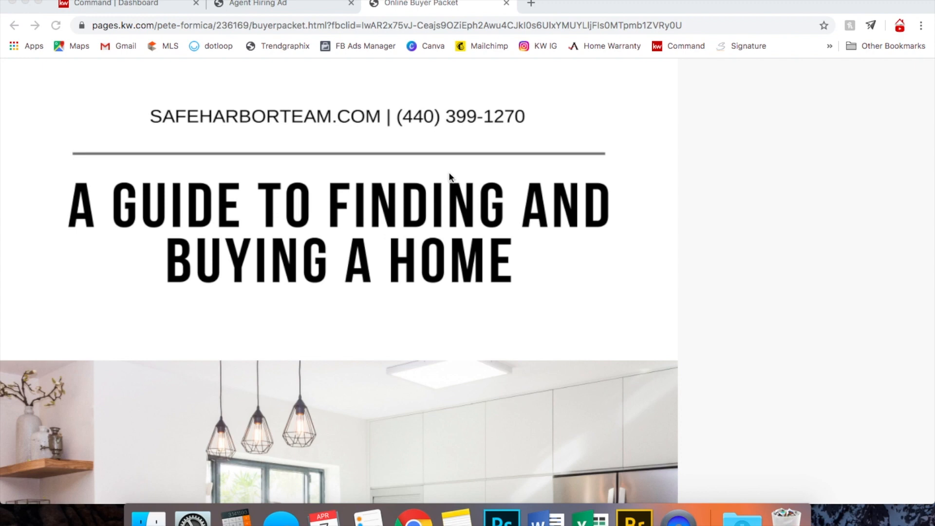
mouse_move(349, 310)
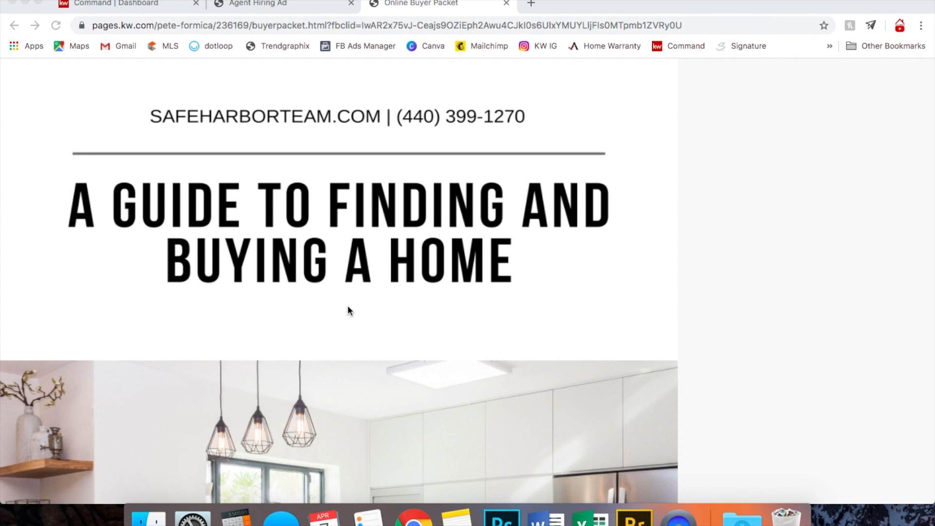
Step: Scroll through the existing 'We're Hiring' example landing page for reference
scroll("down", 3)
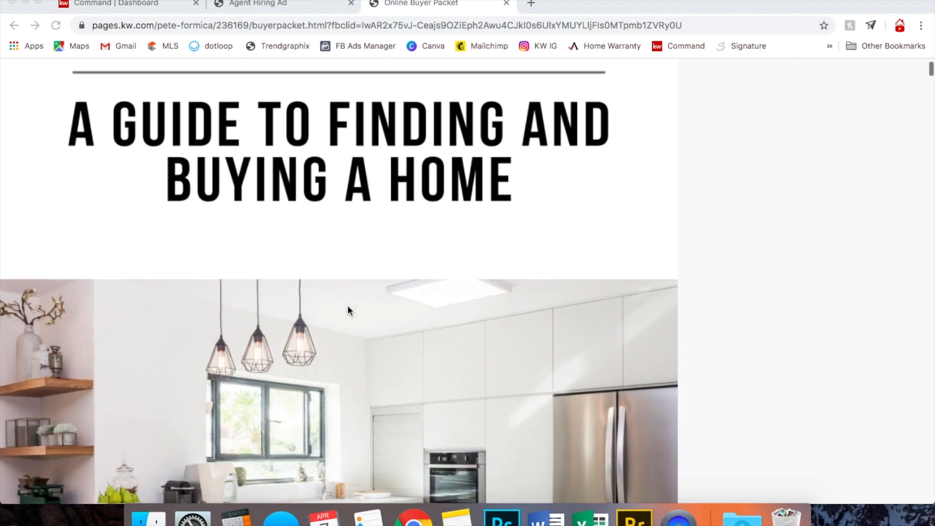
scroll("down", 3)
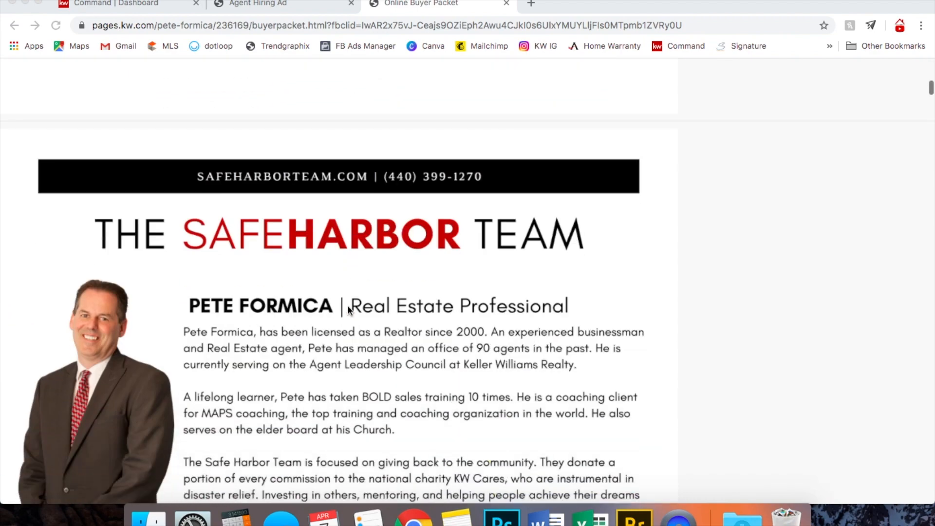
scroll("down", 3)
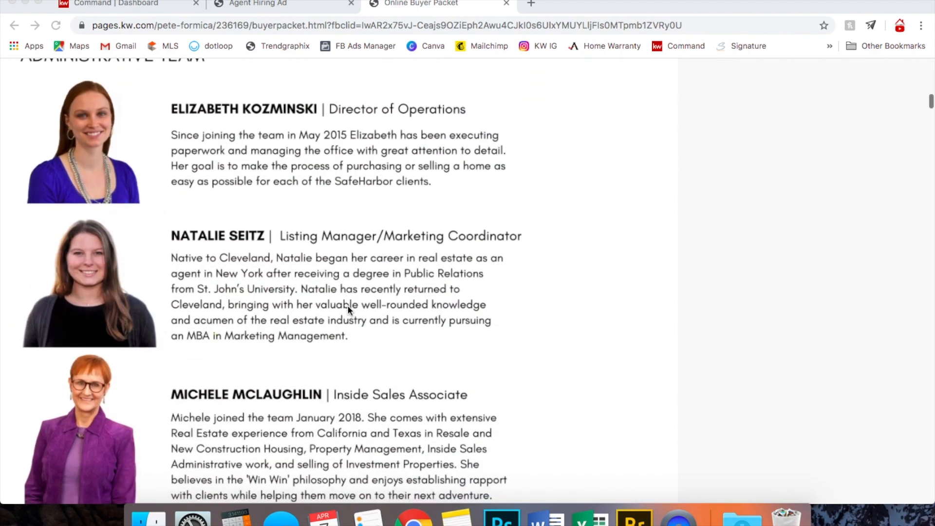
scroll("down", 3)
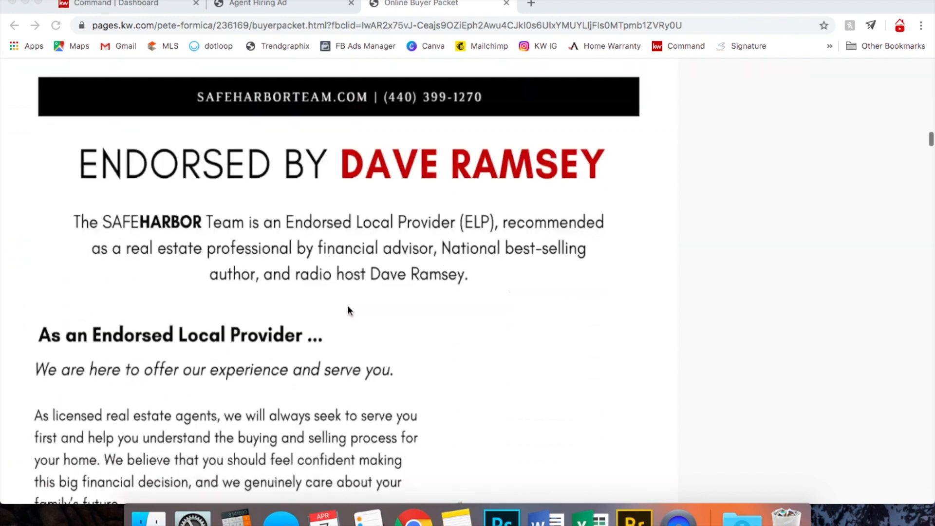
scroll("down", 3)
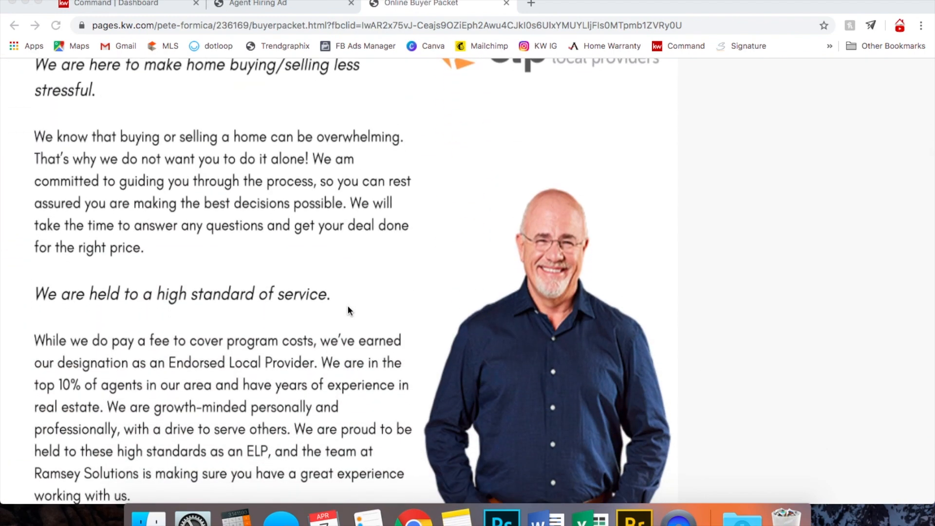
scroll("down", 3)
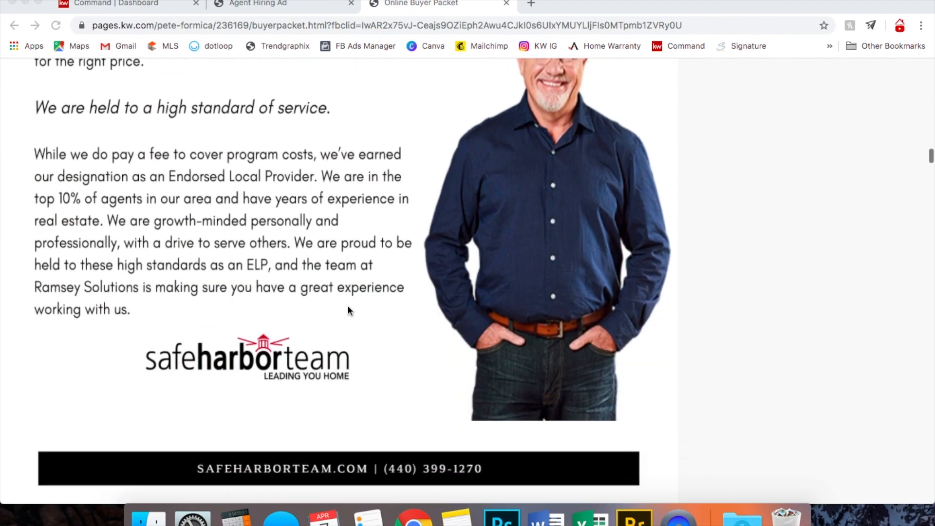
scroll("down", 3)
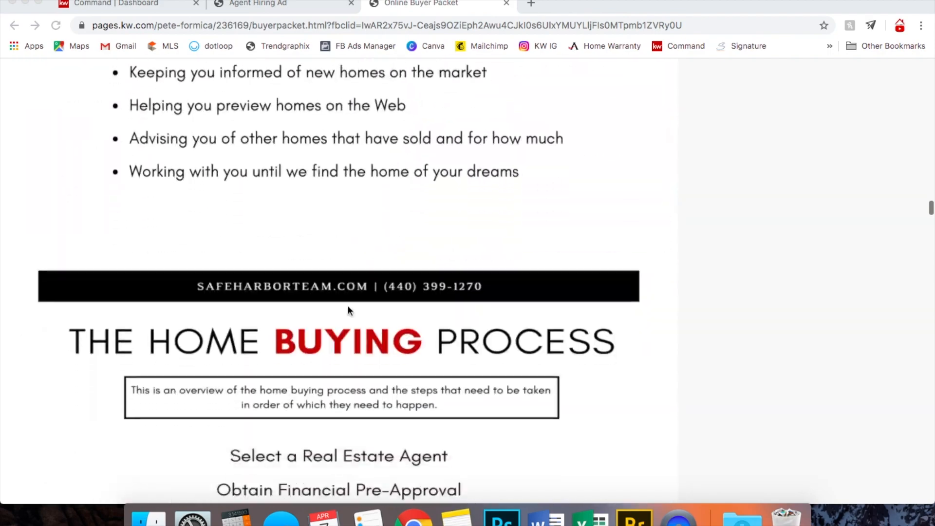
scroll("down", 3)
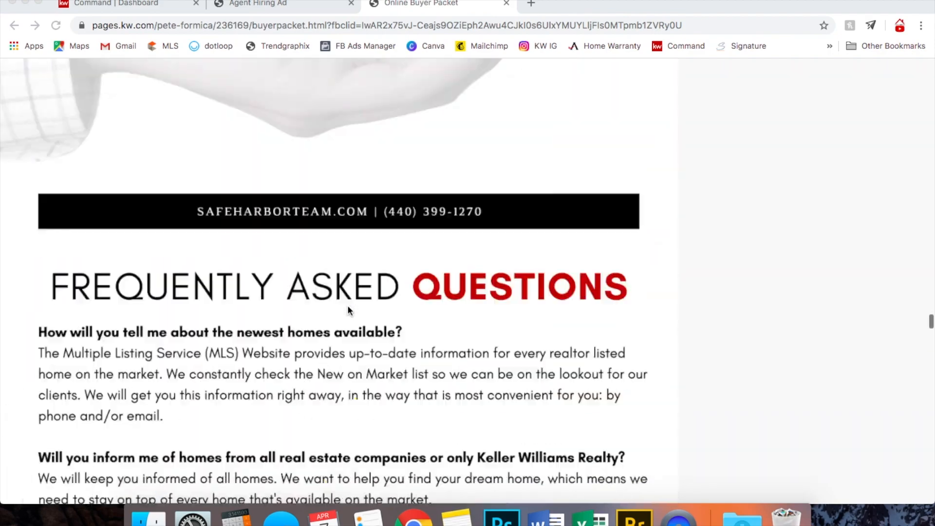
scroll("down", 3)
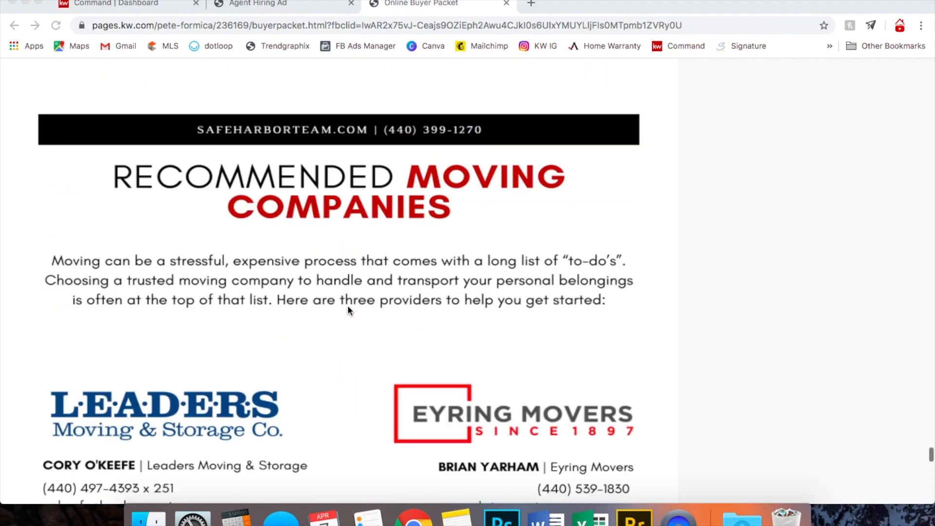
scroll("down", 3)
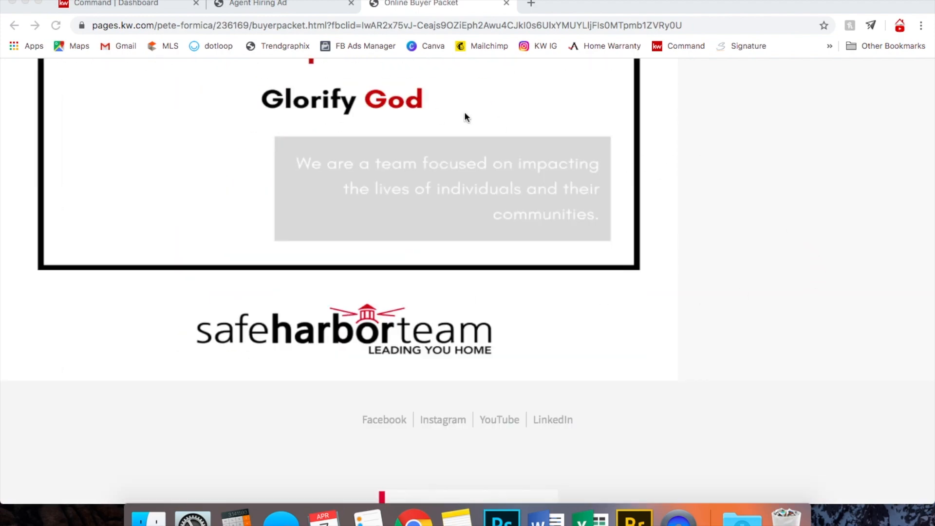
mouse_move(417, 161)
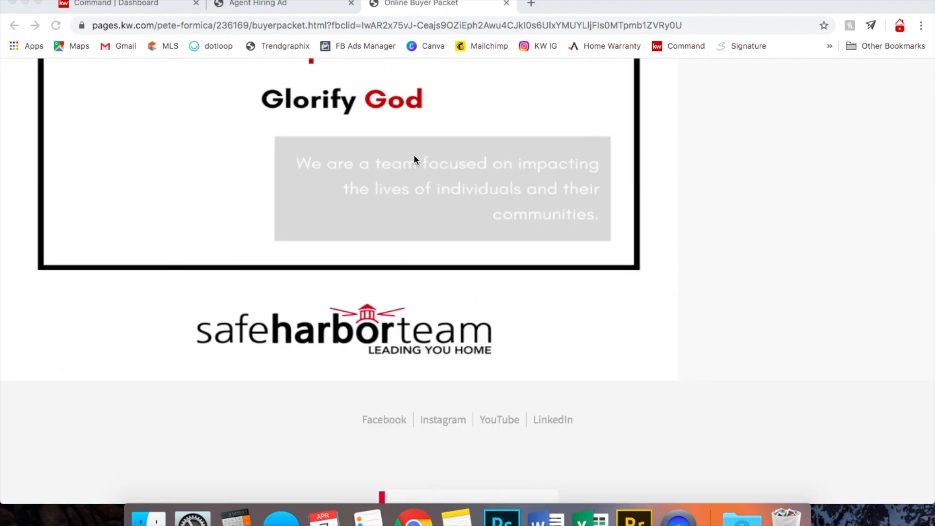
mouse_move(629, 325)
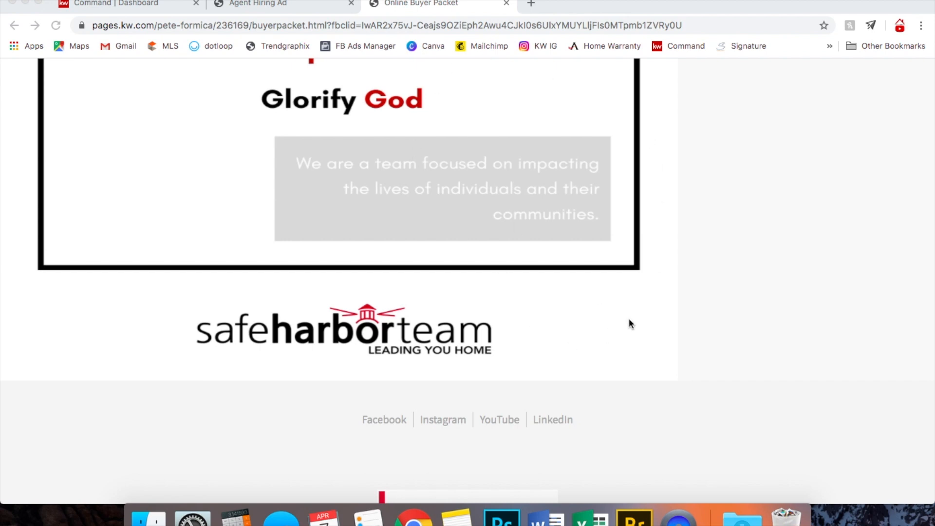
mouse_move(570, 305)
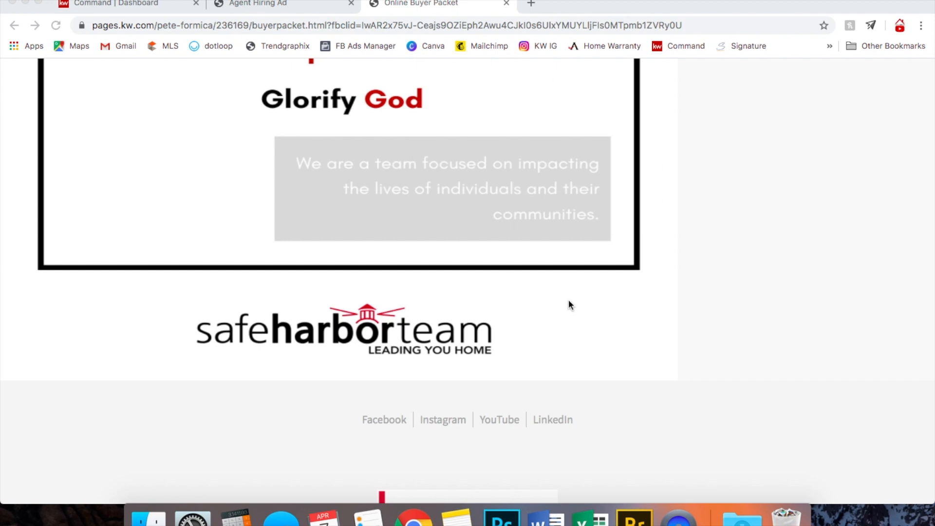
scroll("down", 3)
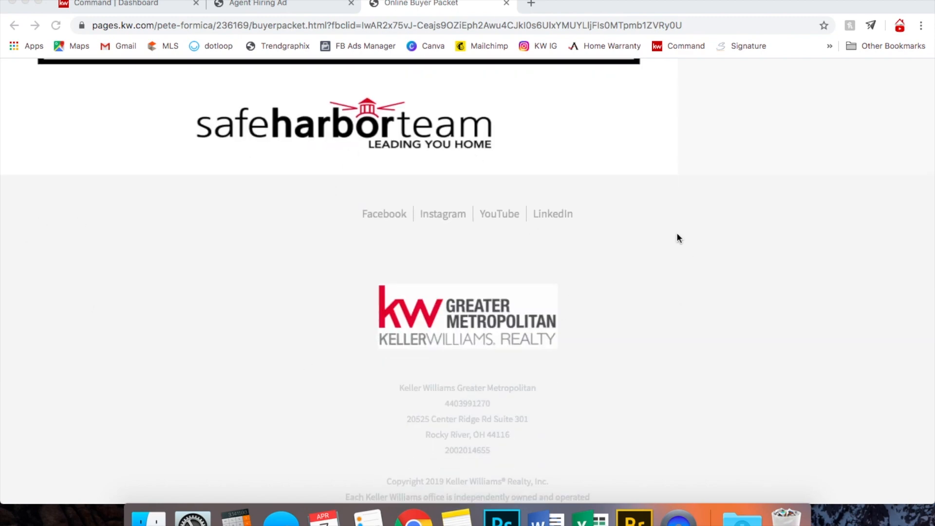
mouse_move(324, 517)
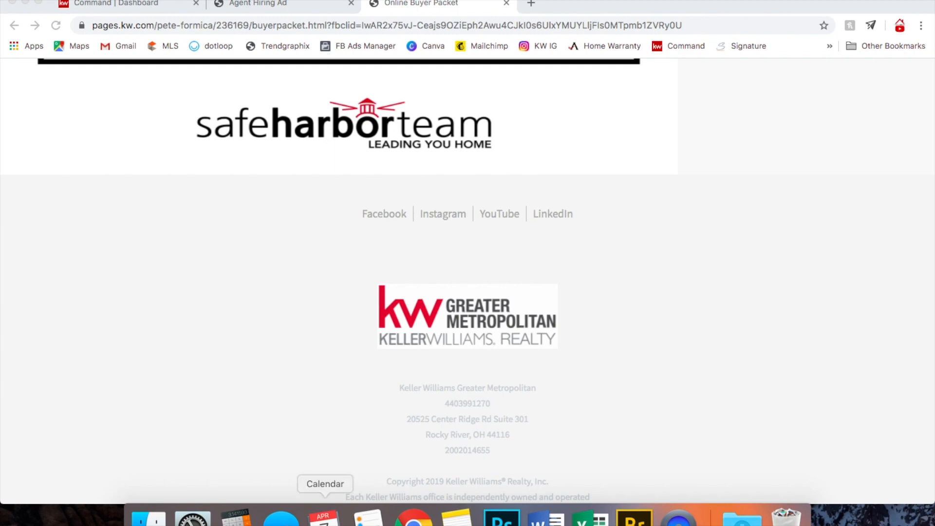
mouse_move(432, 272)
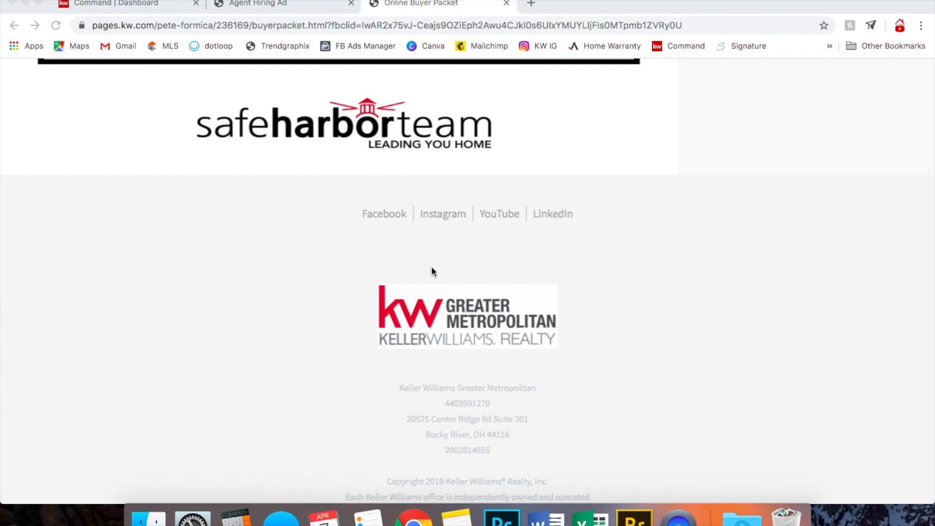
mouse_move(271, 4)
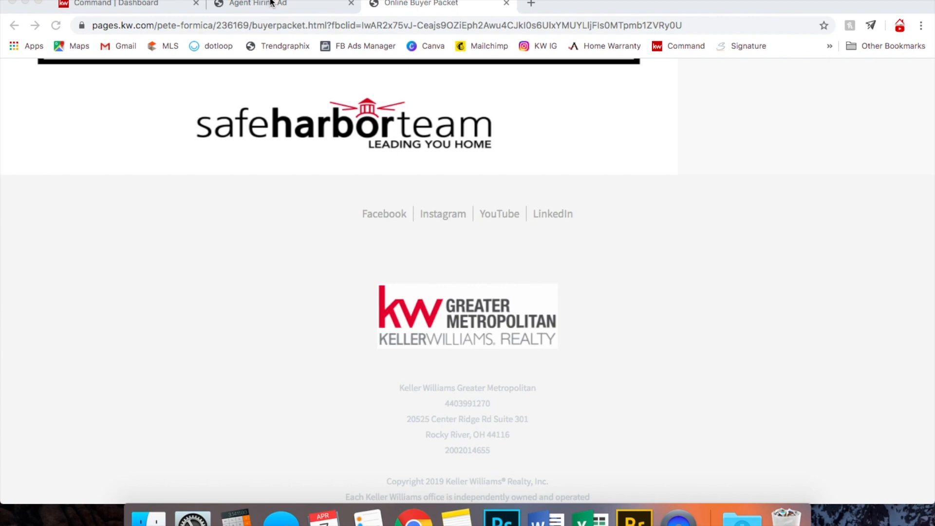
left_click(269, 4)
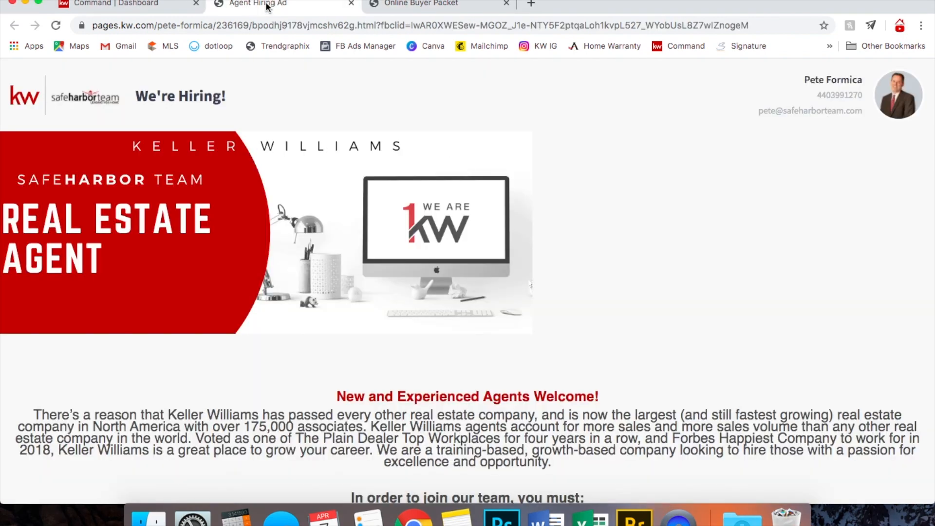
mouse_move(267, 6)
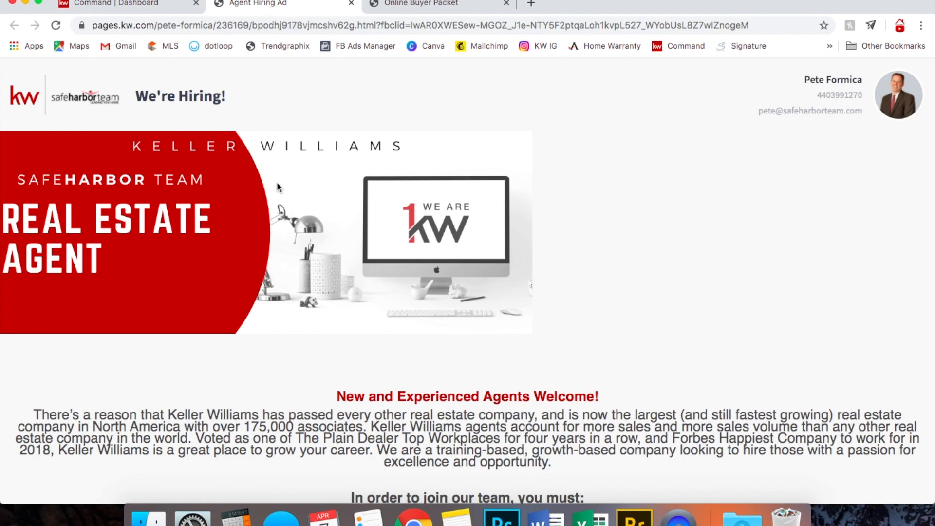
mouse_move(339, 268)
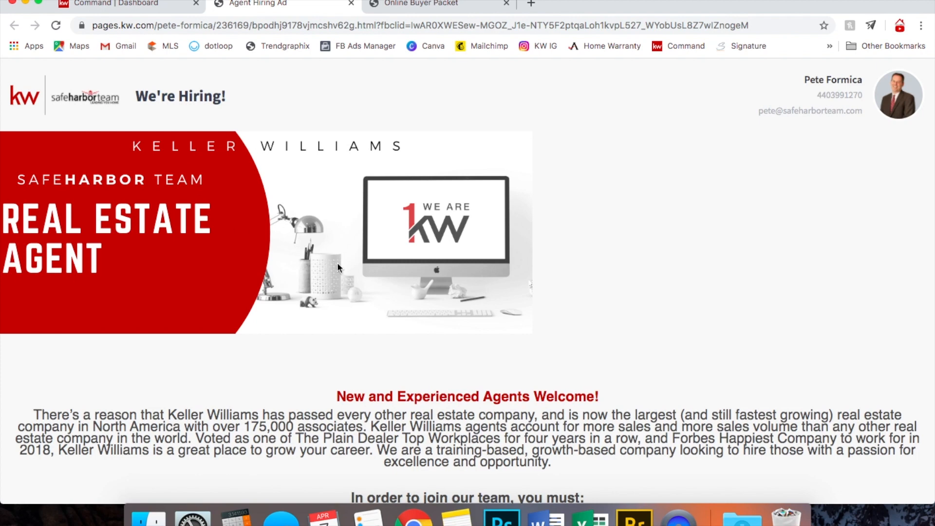
mouse_move(678, 244)
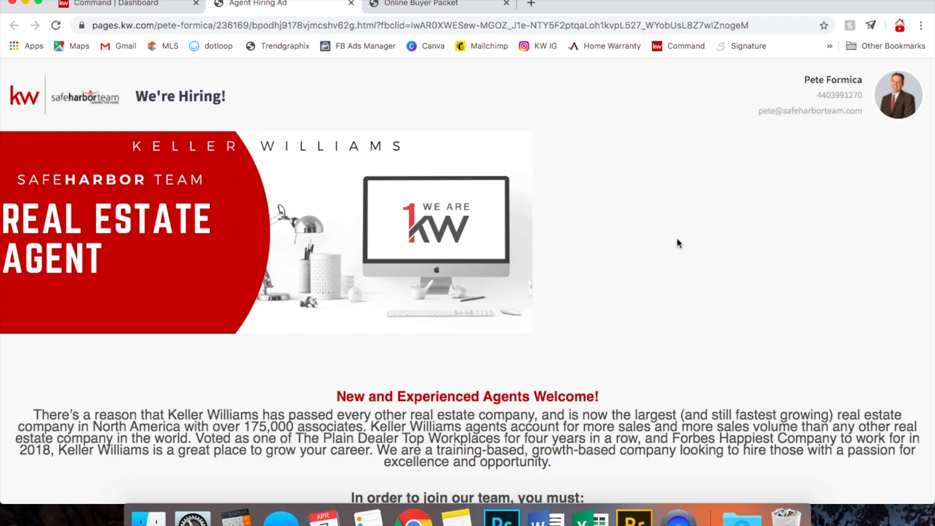
scroll("down", 3)
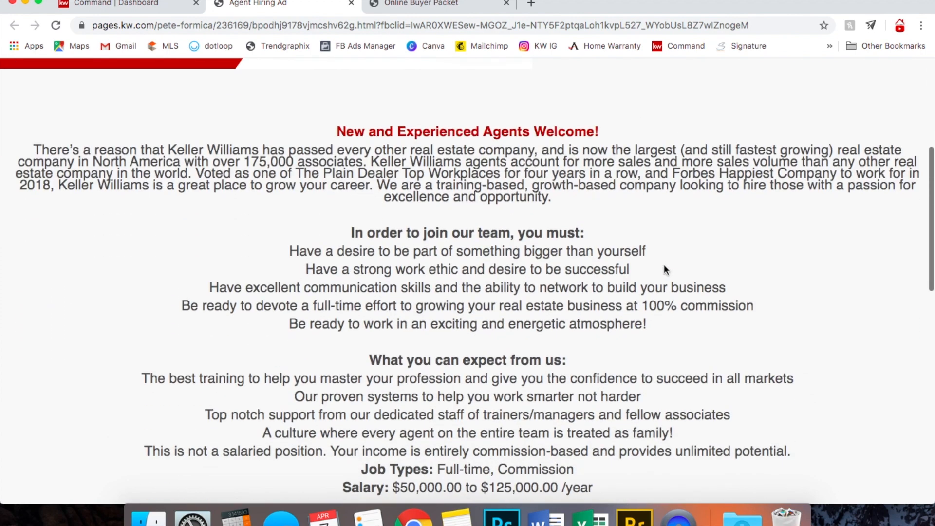
mouse_move(429, 124)
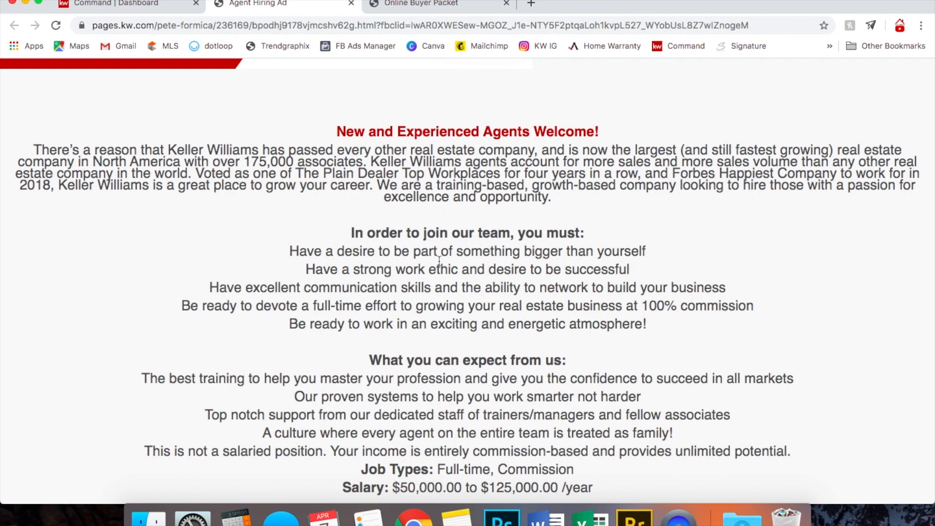
scroll("up", 3)
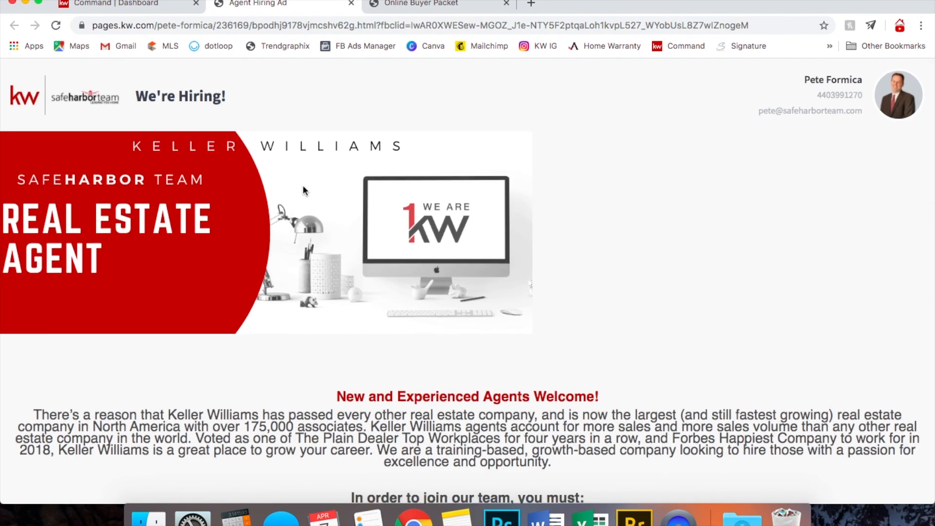
scroll("down", 3)
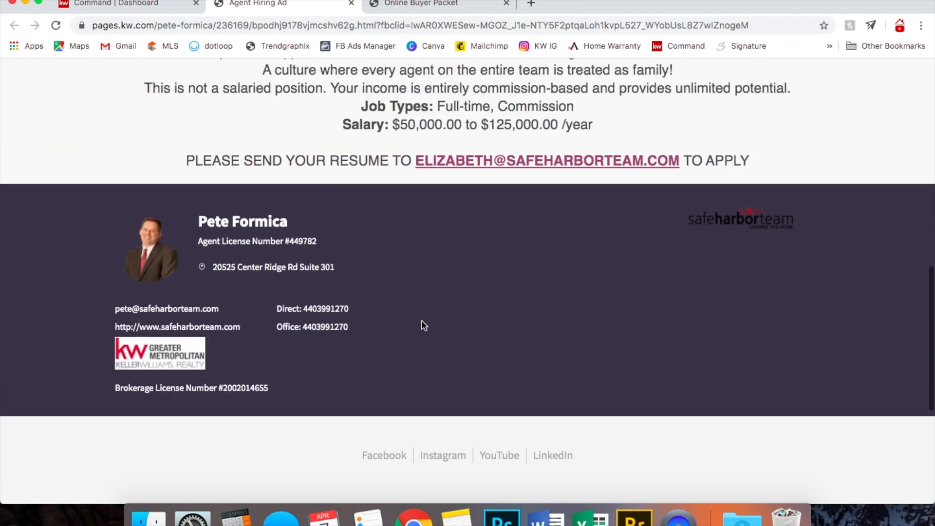
scroll("down", 3)
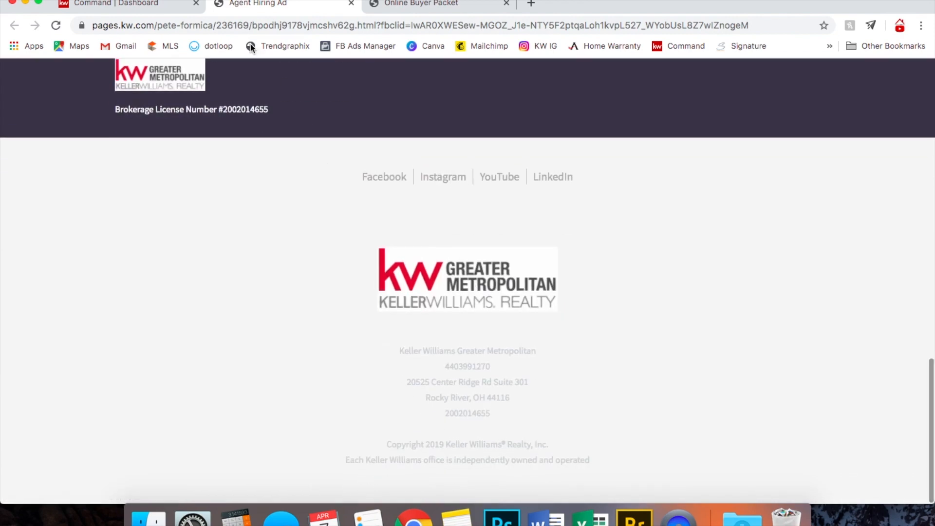
Step: From the Consumer landing pages list, create a new site as a standalone page
left_click(117, 4)
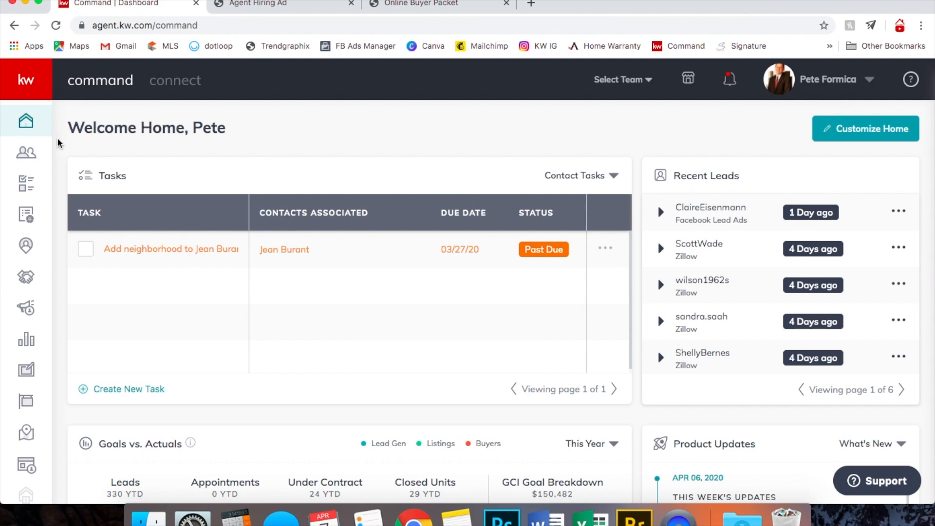
mouse_move(26, 432)
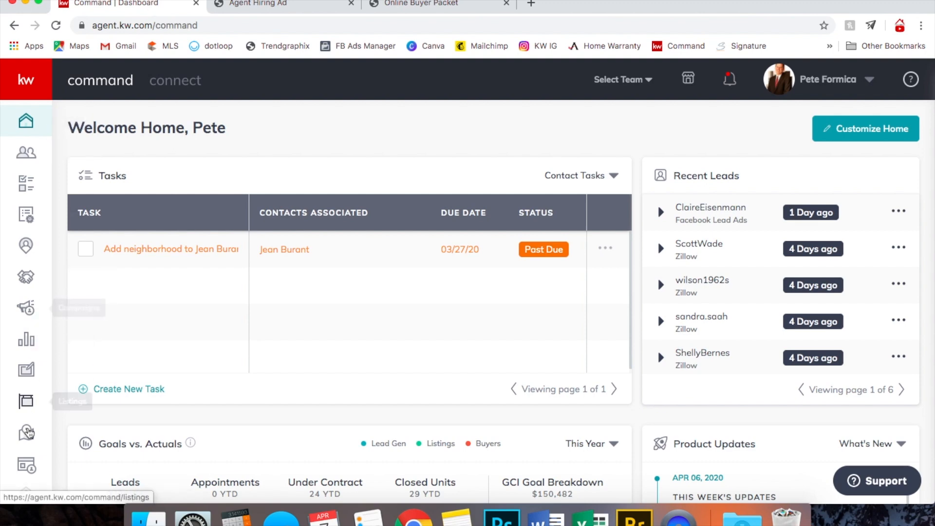
mouse_move(26, 465)
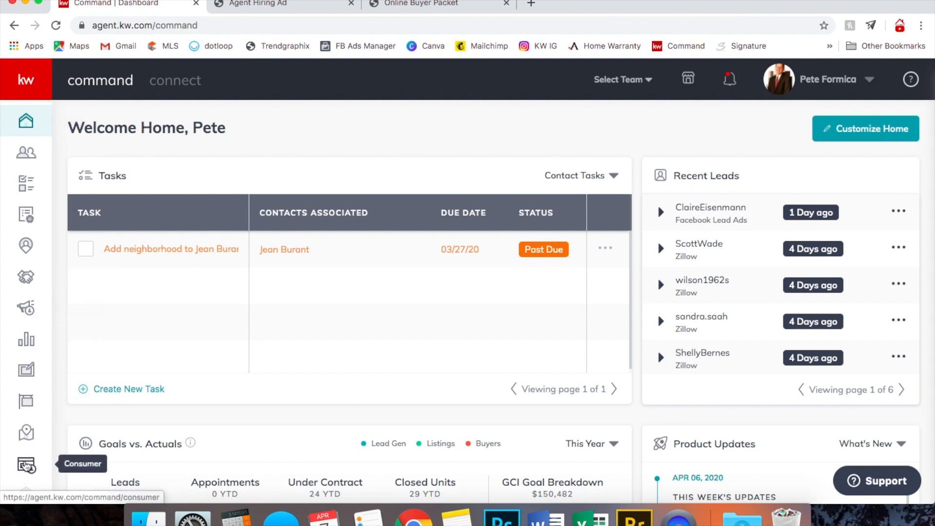
left_click(26, 467)
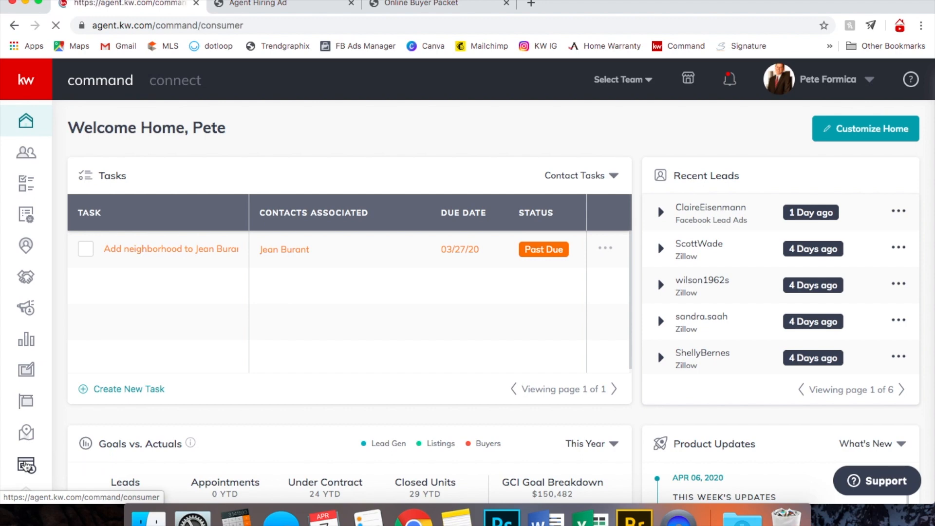
left_click(26, 466)
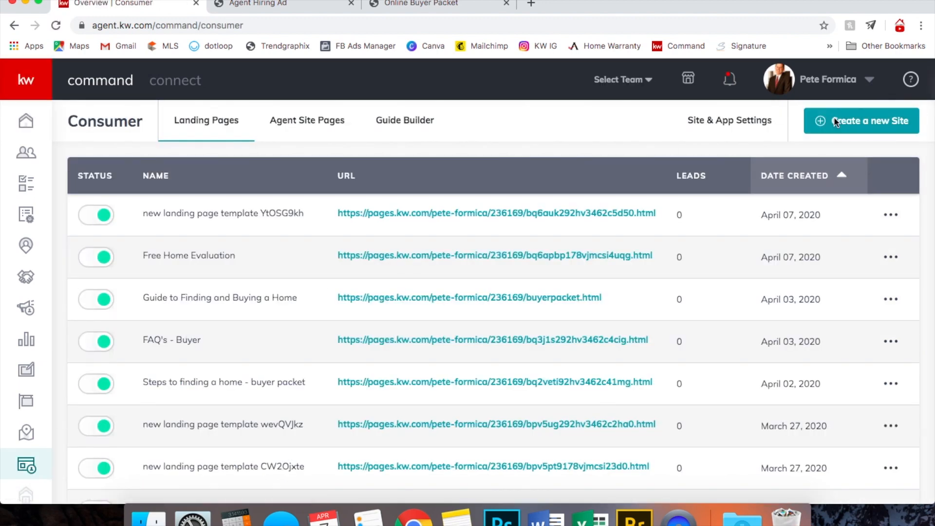
left_click(862, 121)
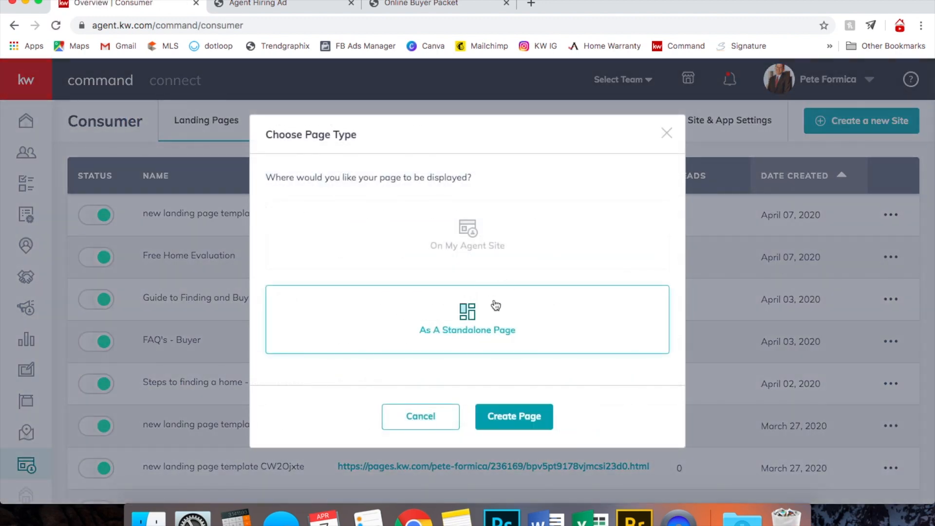
left_click(515, 418)
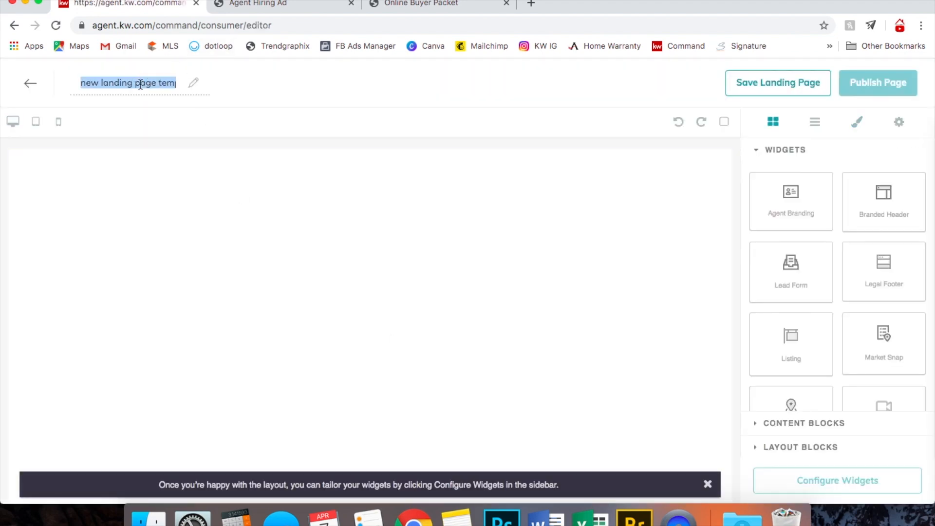
Step: Name the new landing page "landing page - test"
type("landing p")
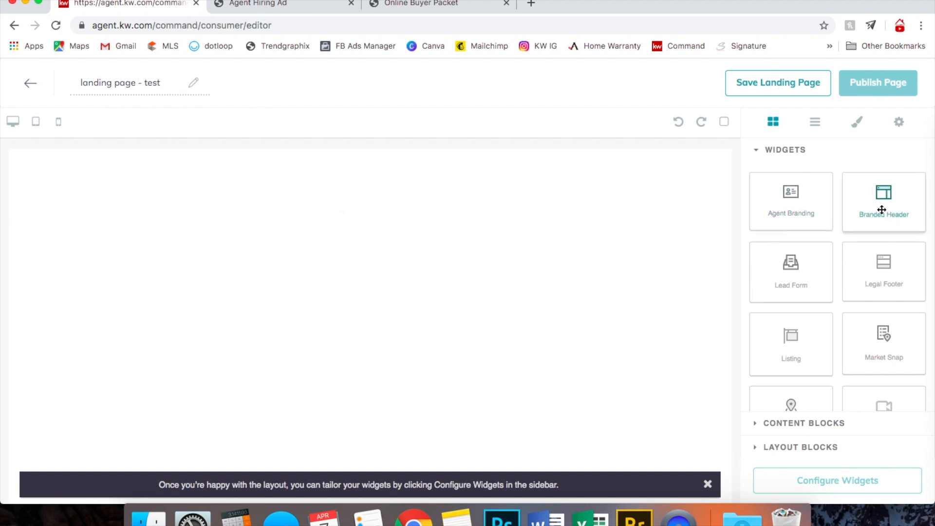
mouse_move(881, 210)
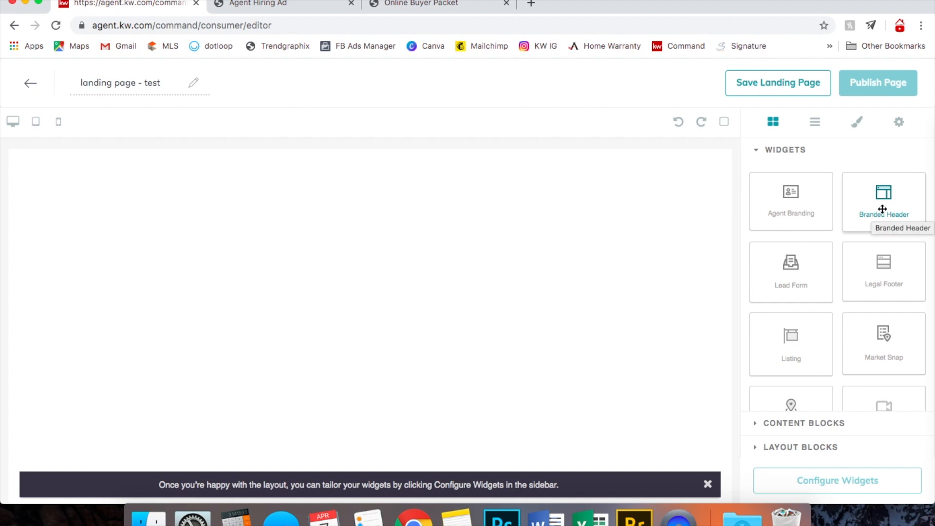
mouse_move(679, 77)
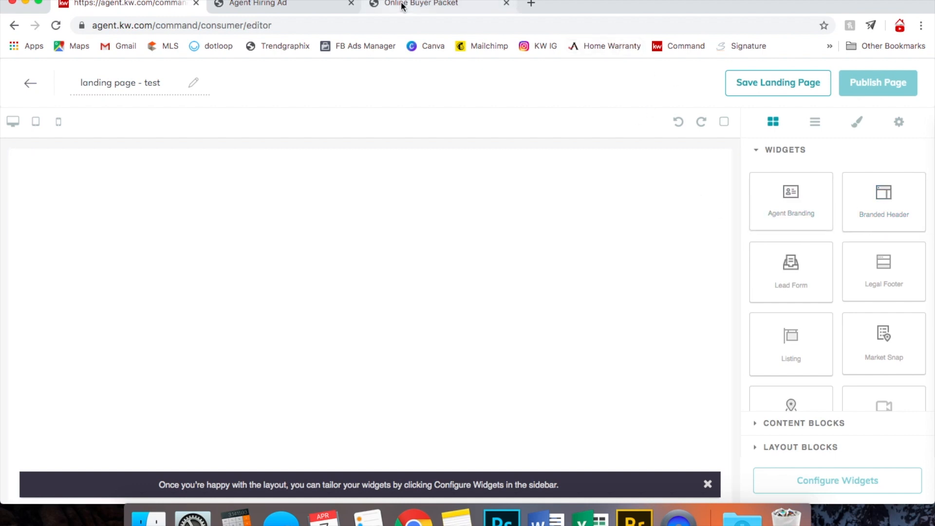
Step: Review the Online Buyer Packet example page as a reference for the branded header
left_click(430, 4)
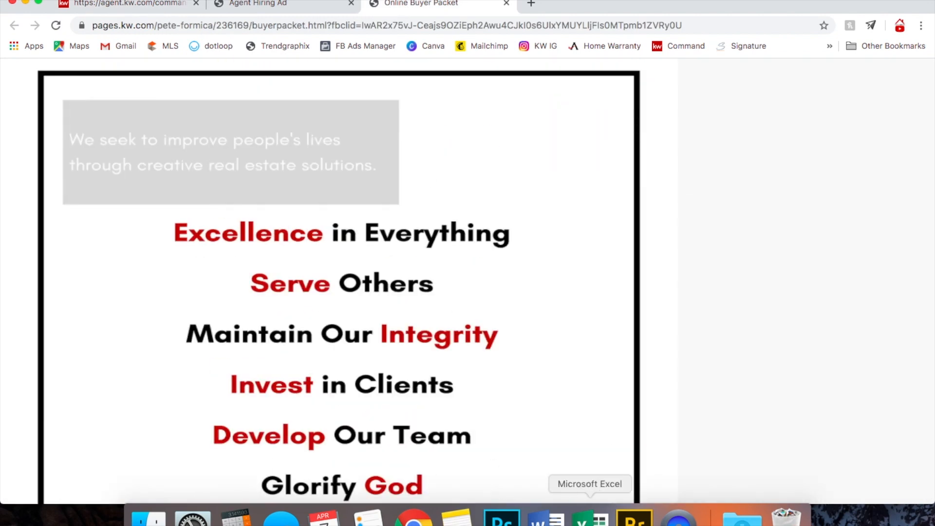
scroll("down", 3)
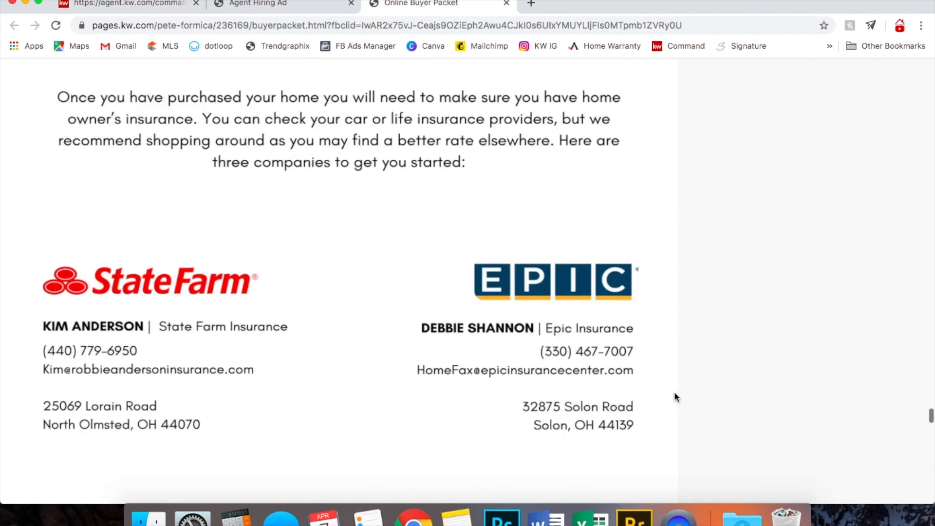
scroll("up", 3)
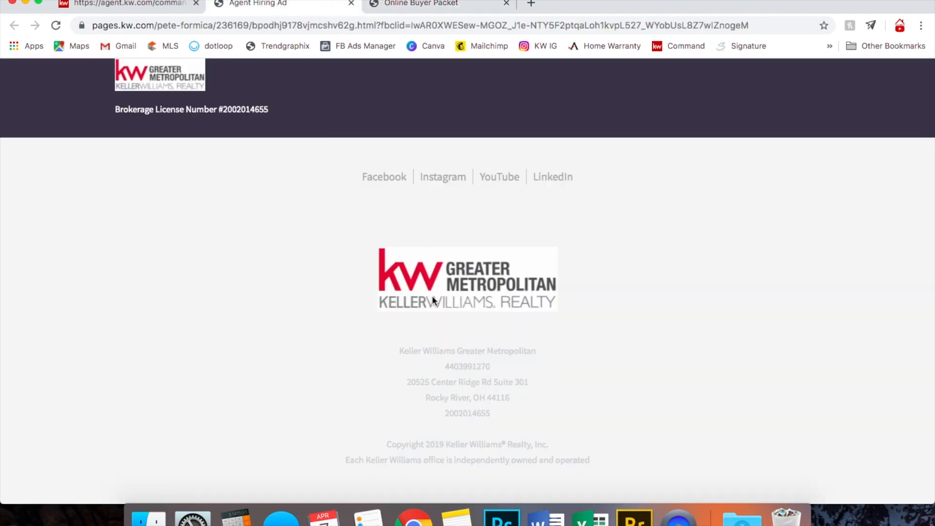
scroll("up", 3)
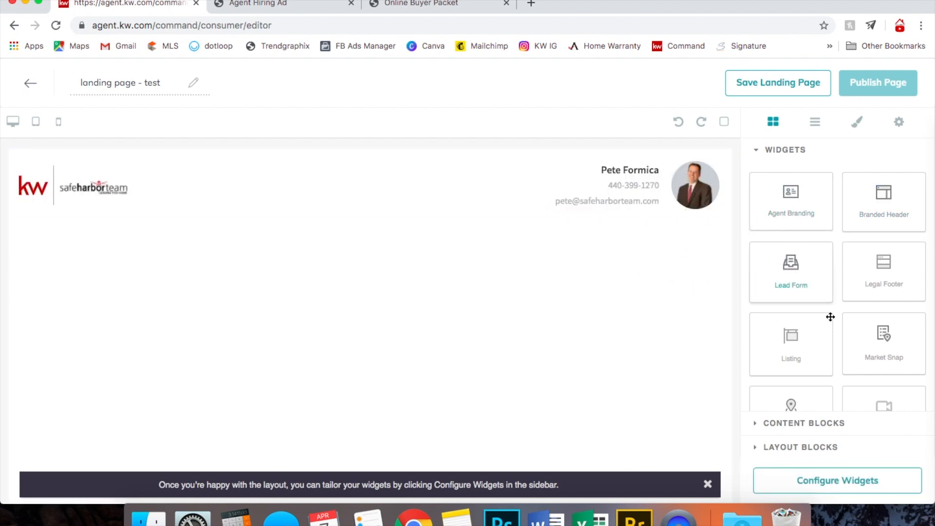
Step: Fill the Image block under the header with the uploaded 'Real Estate Agent' banner and size it
scroll("down", 3)
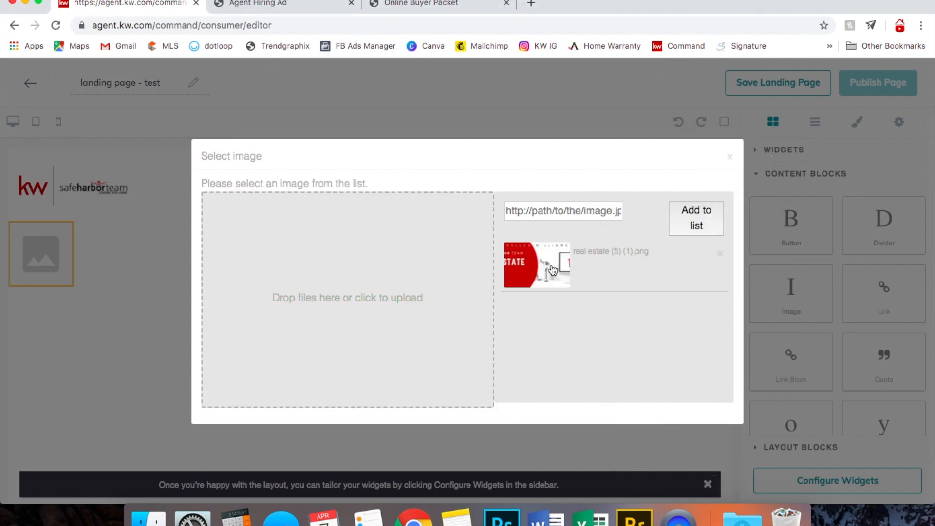
left_click(549, 266)
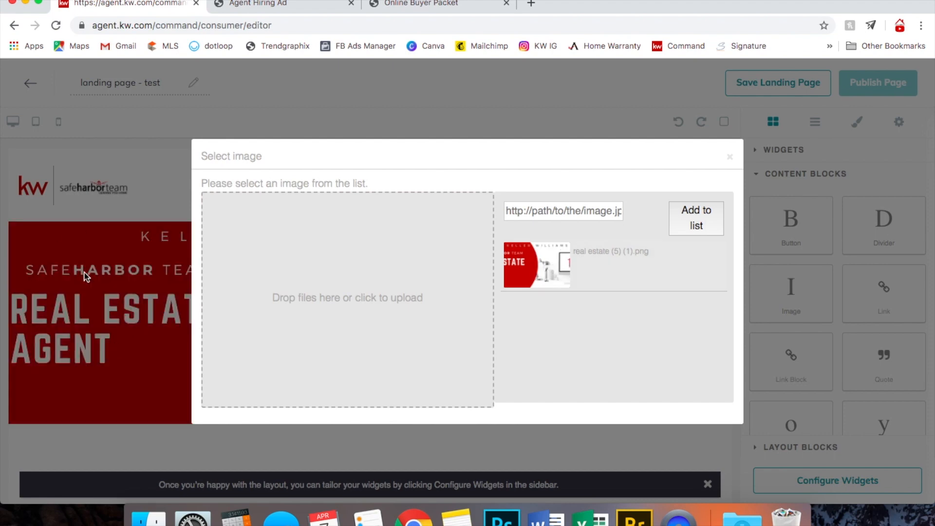
left_click(536, 265)
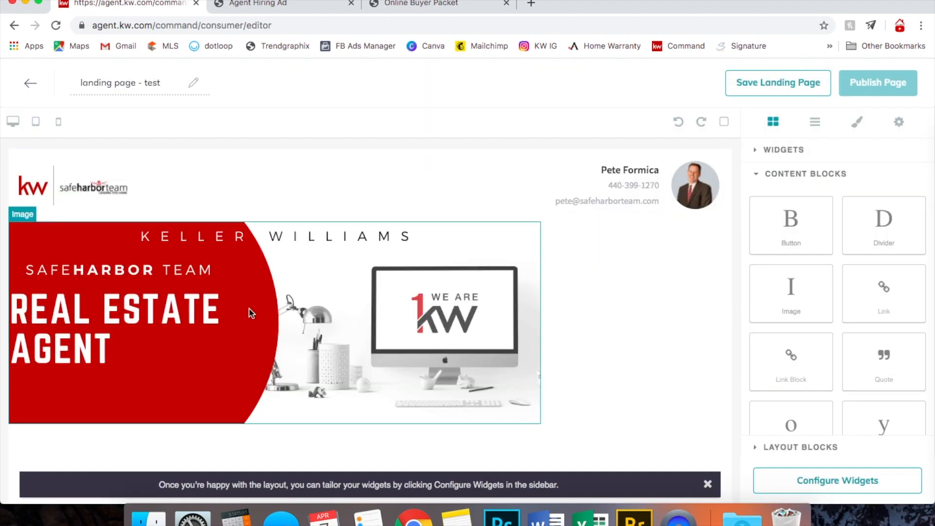
mouse_move(543, 421)
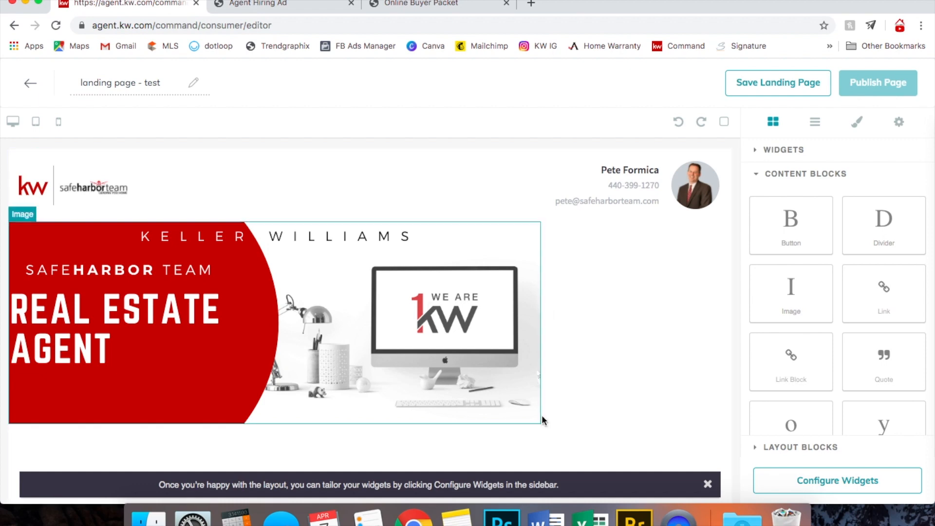
left_click(275, 322)
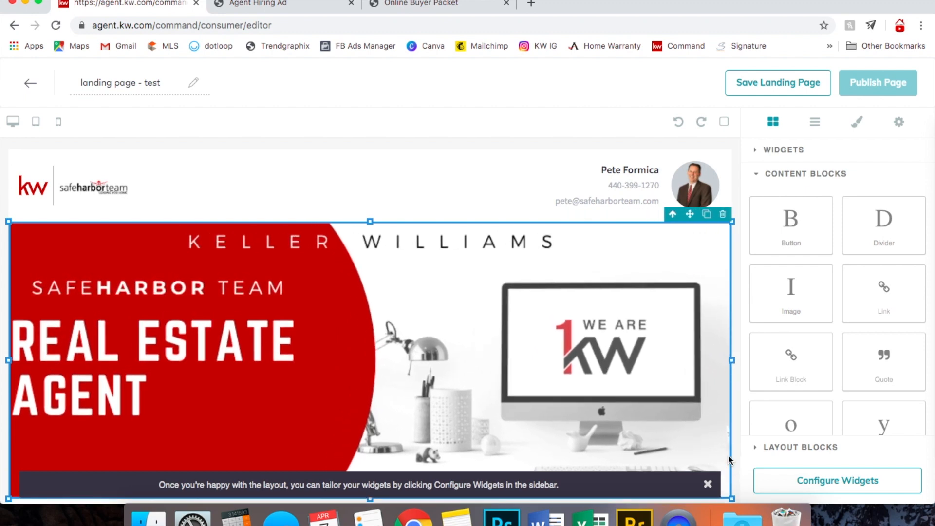
left_click(418, 4)
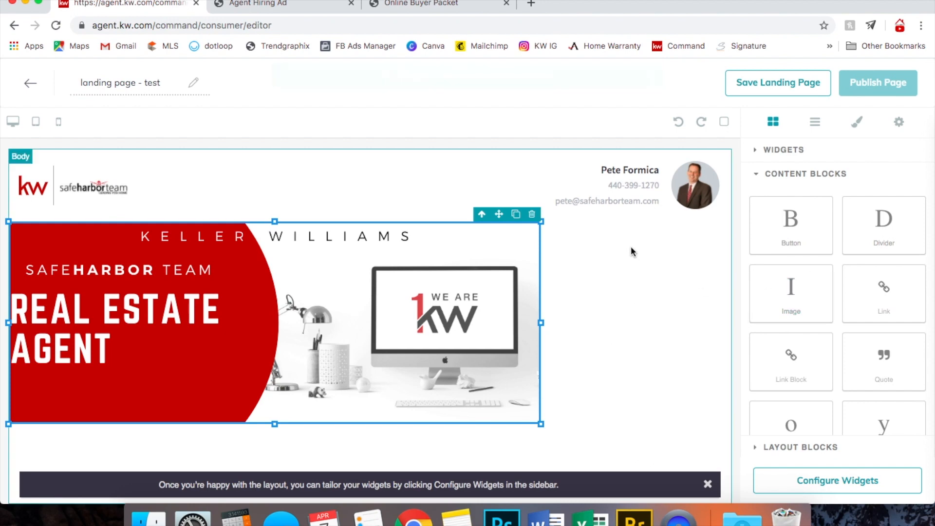
Step: Add a Text content block below the banner image, leaving its default font
scroll("down", 3)
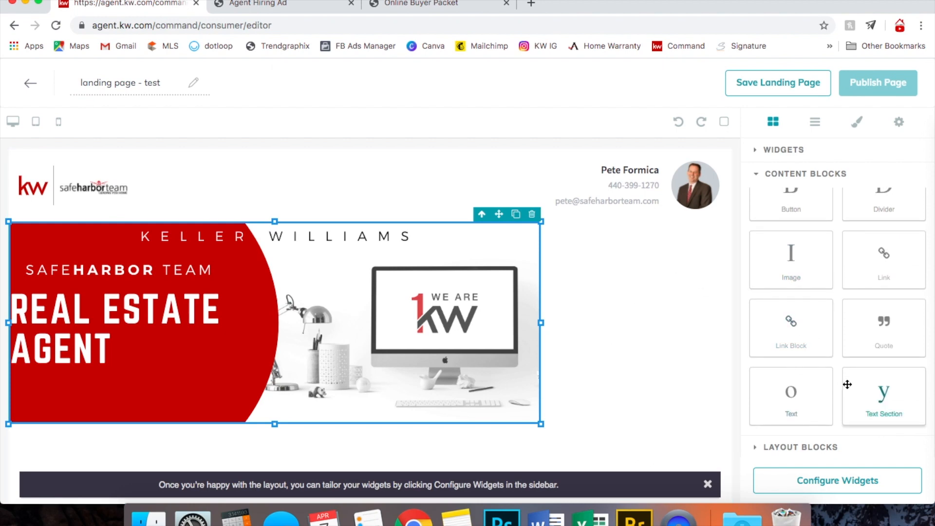
mouse_move(870, 373)
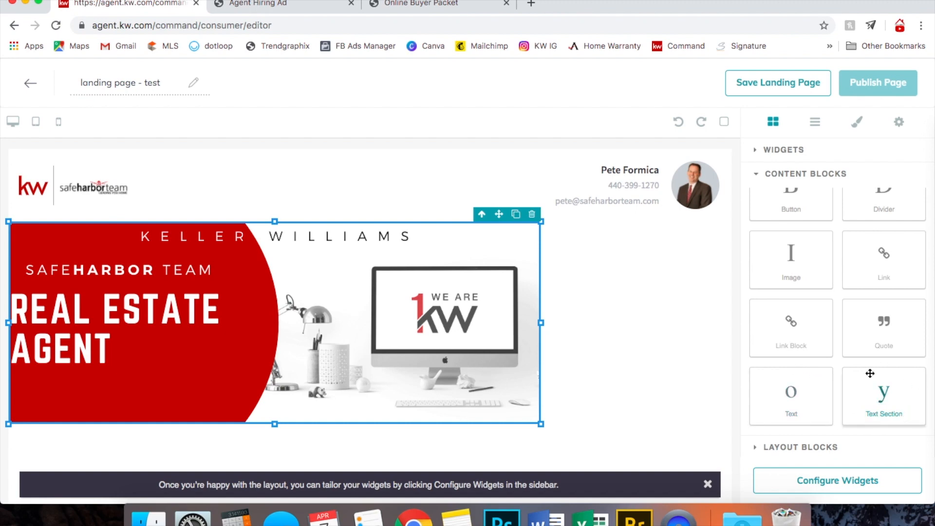
mouse_move(887, 395)
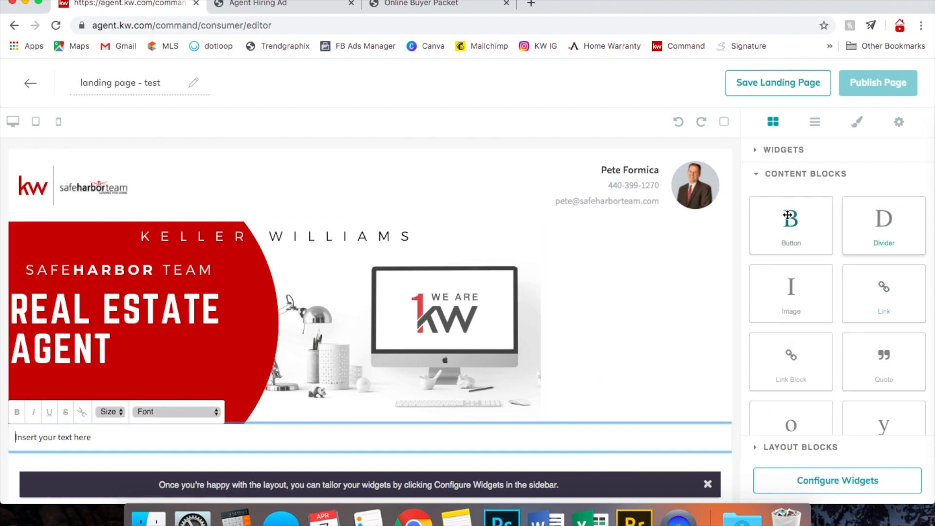
left_click(327, 360)
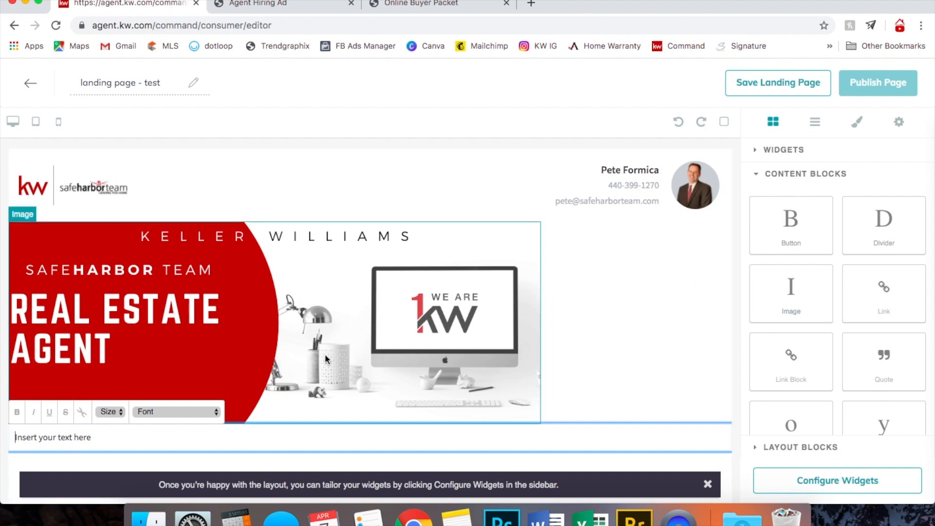
left_click(55, 438)
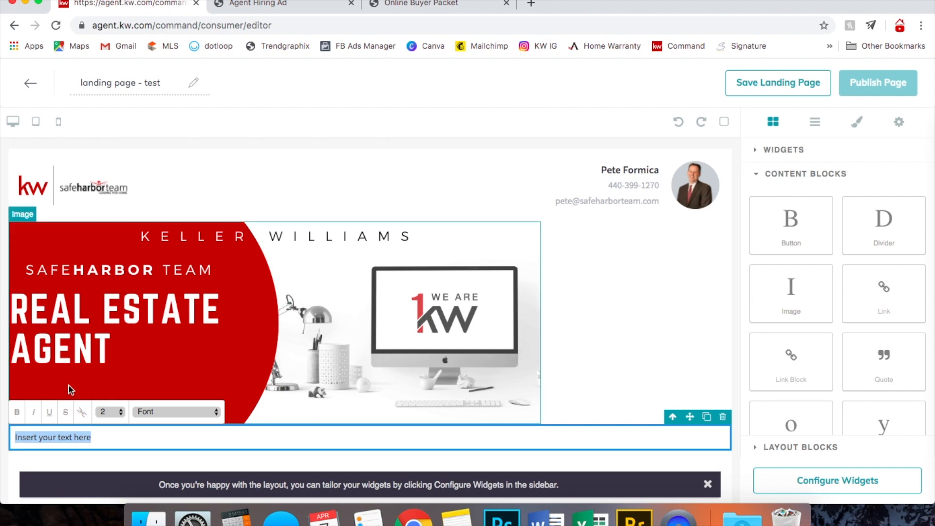
left_click(175, 411)
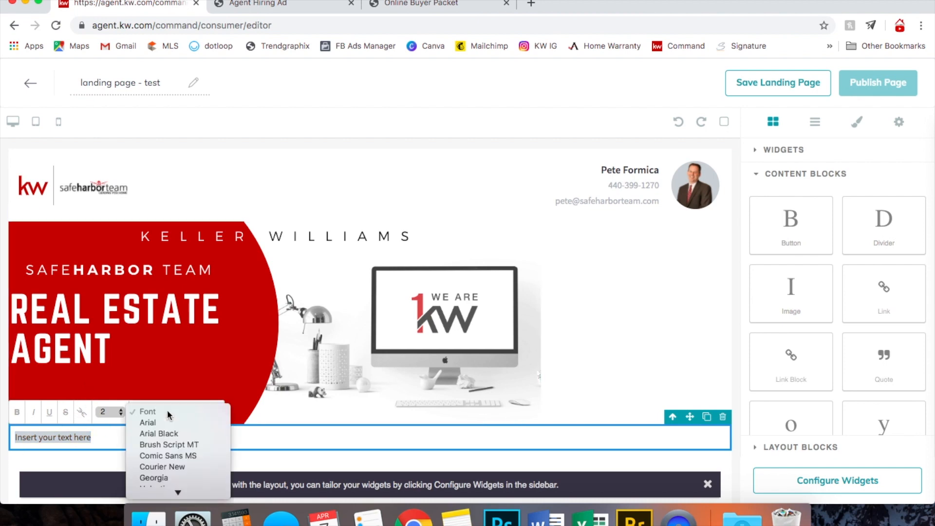
mouse_move(713, 339)
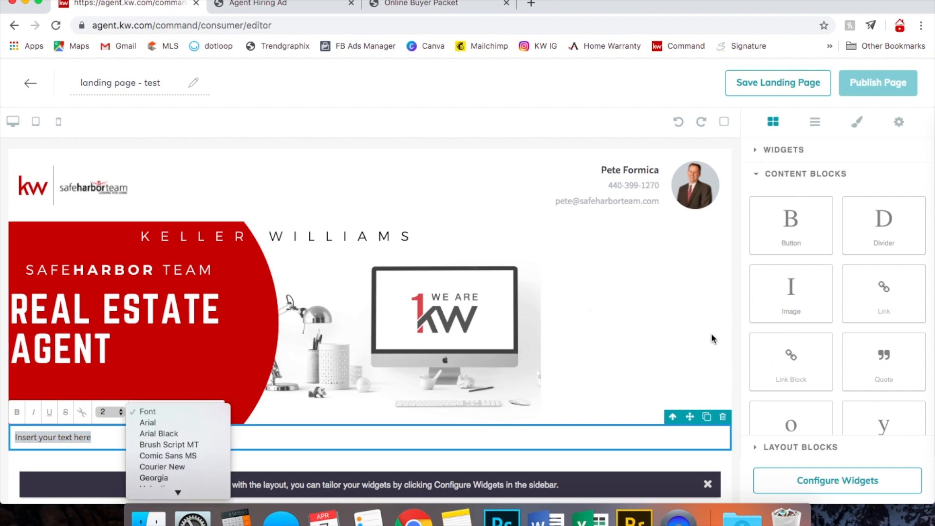
left_click(146, 411)
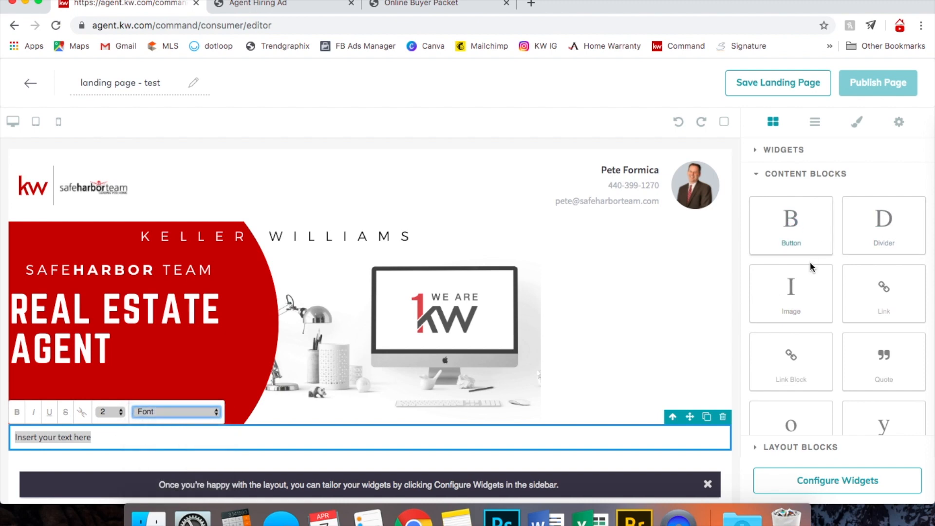
Step: Add the Agent Branding and Legal Footer widgets, then select the text block for editing
left_click(782, 150)
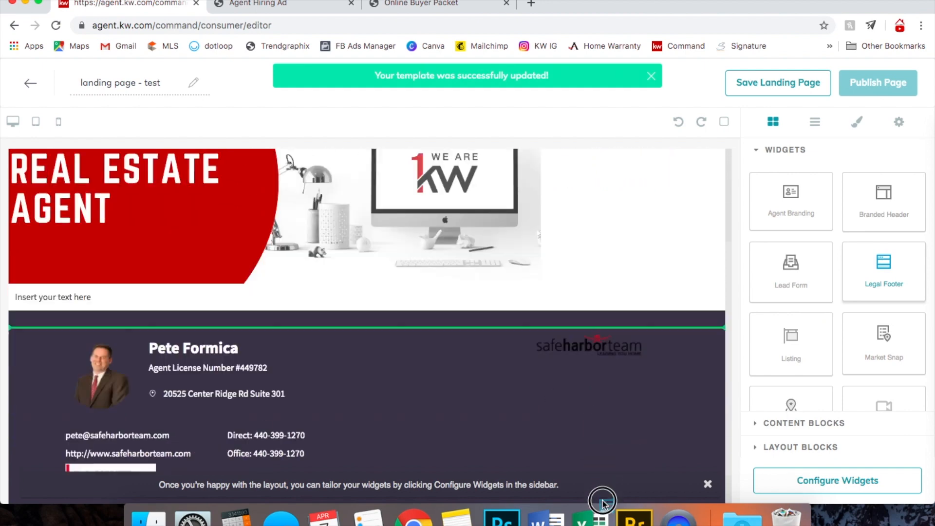
scroll("down", 3)
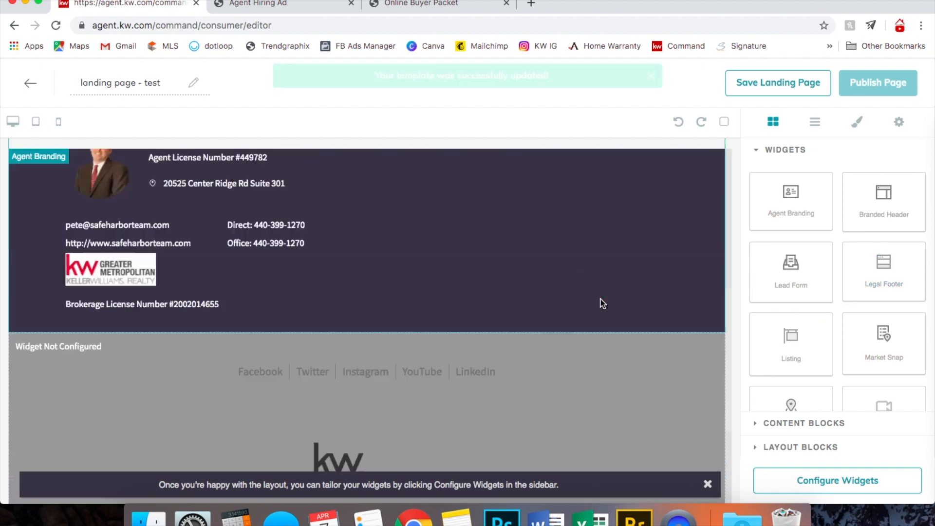
scroll("up", 3)
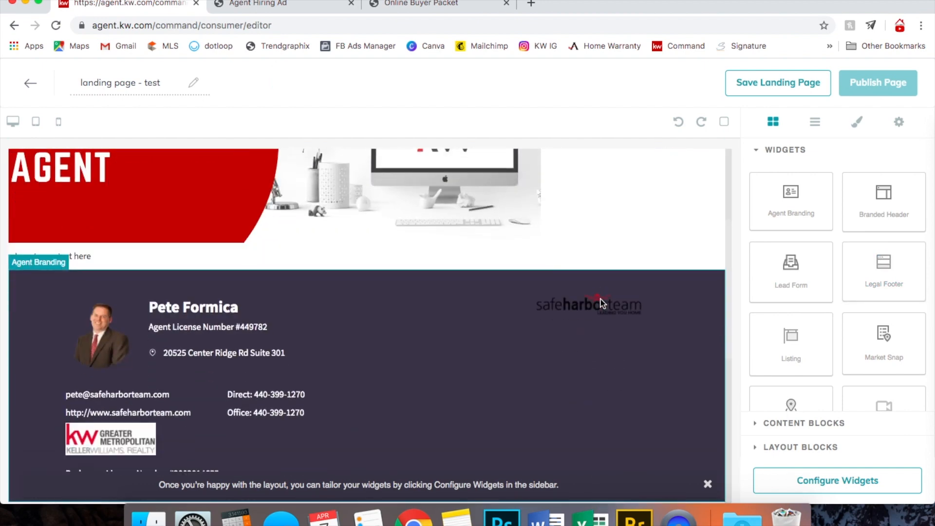
left_click(52, 255)
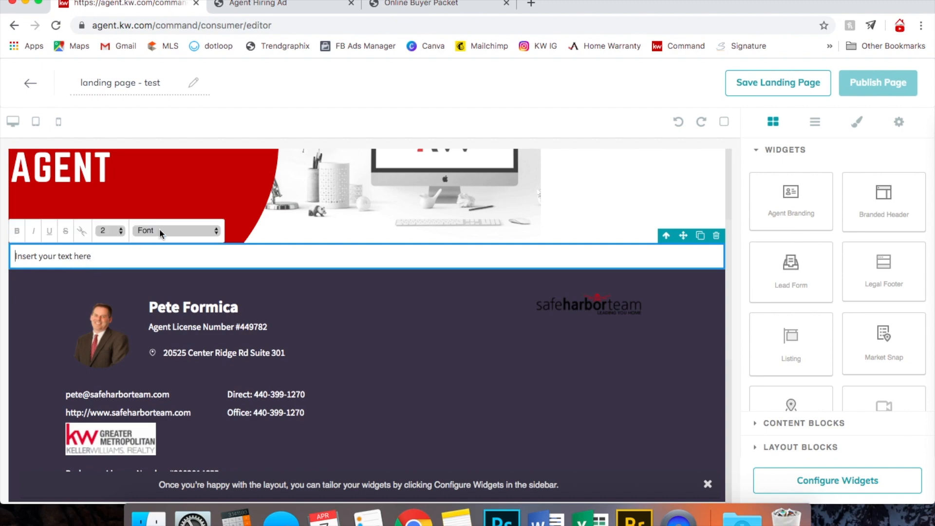
left_click(175, 229)
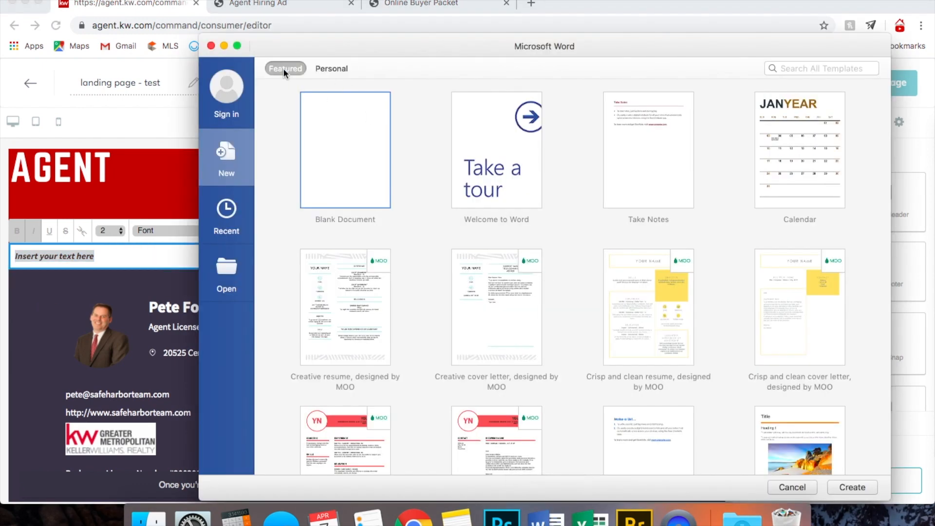
mouse_move(712, 71)
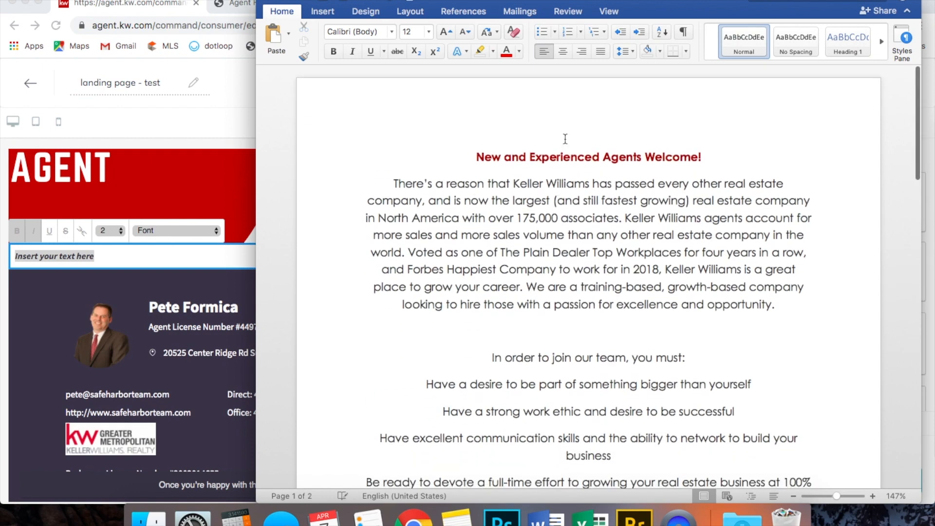
mouse_move(544, 221)
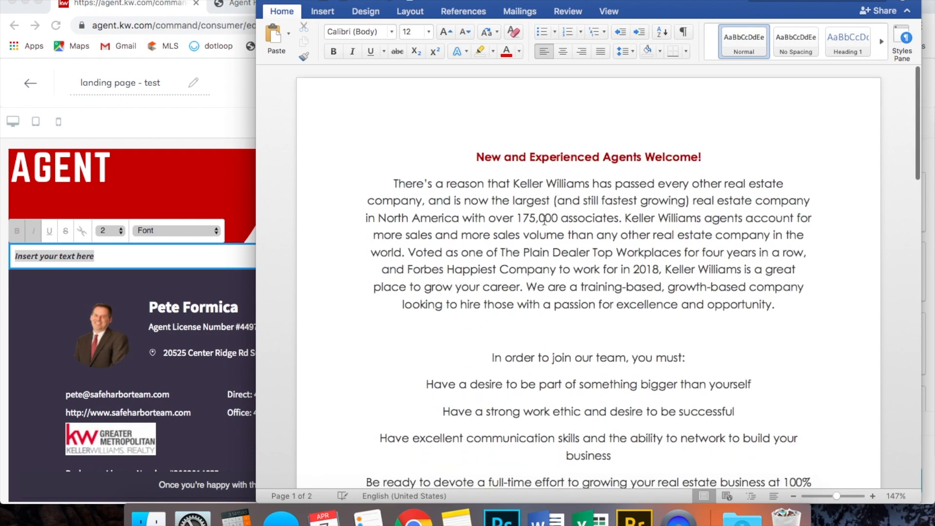
Step: Copy the 'New and Experienced Agents Welcome!' hiring write-up from Word into the text block
scroll("down", 3)
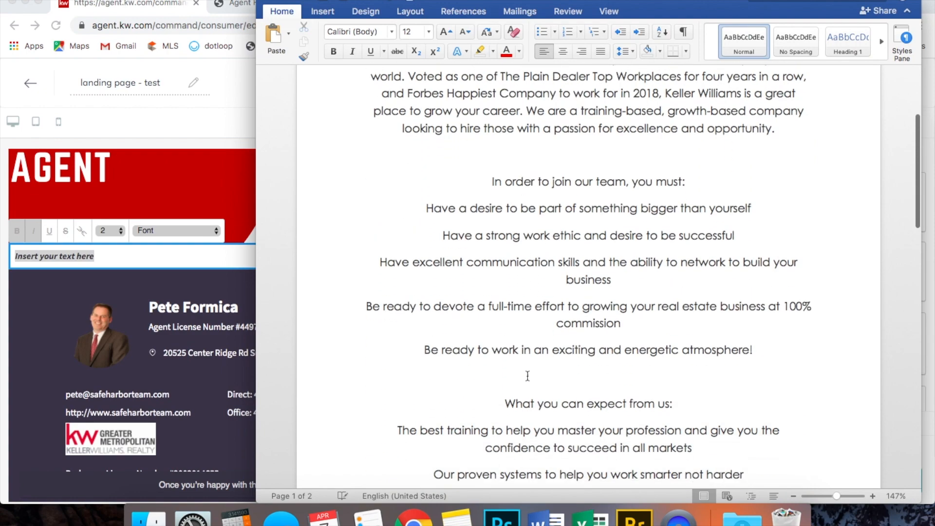
scroll("down", 3)
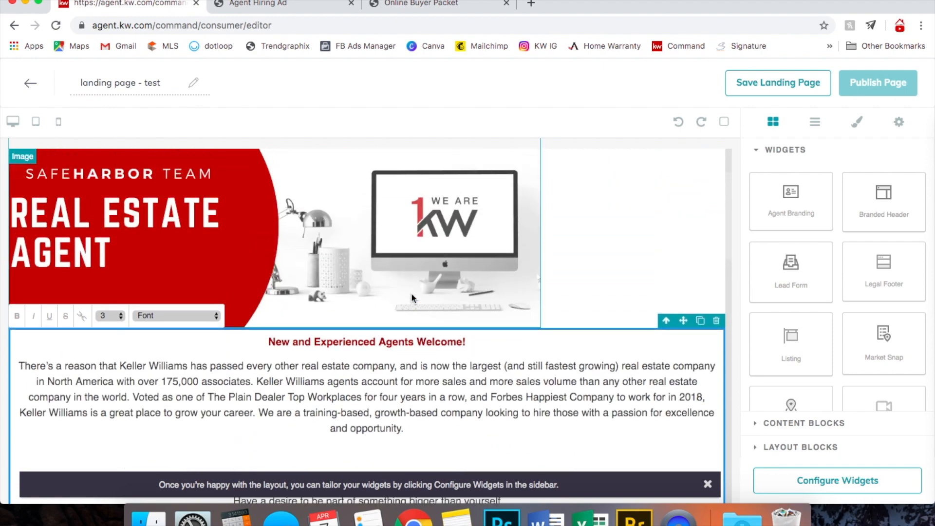
scroll("down", 3)
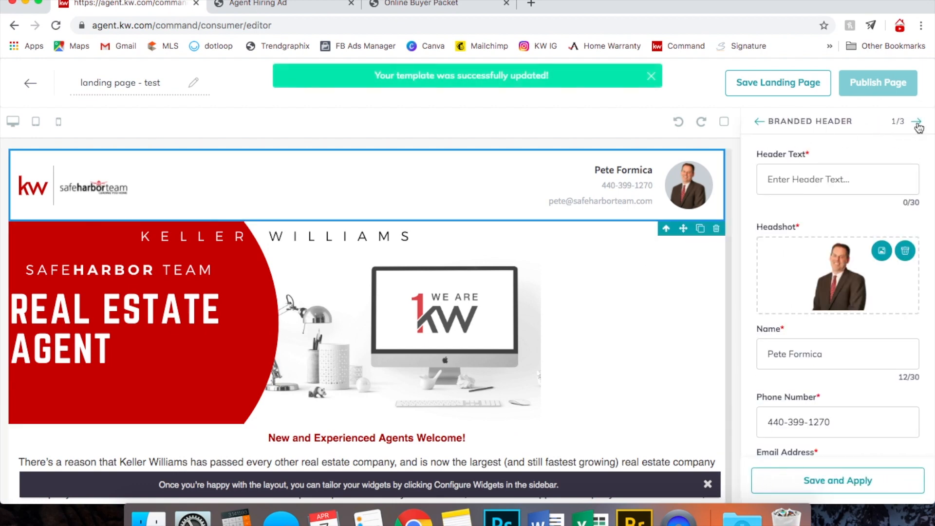
Step: Set the header text to 'We're Hiring!' and step through the agent branding and legal footer settings
type("wE")
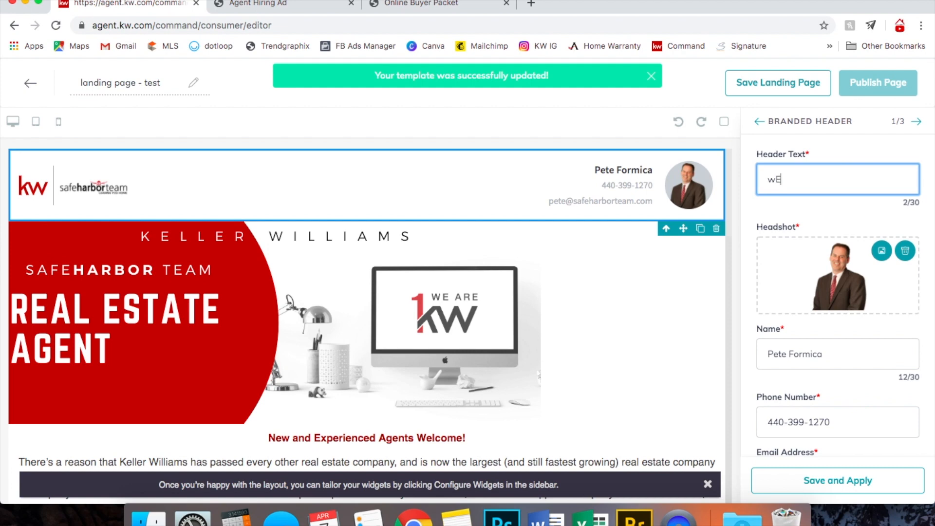
type("We're Hiring!")
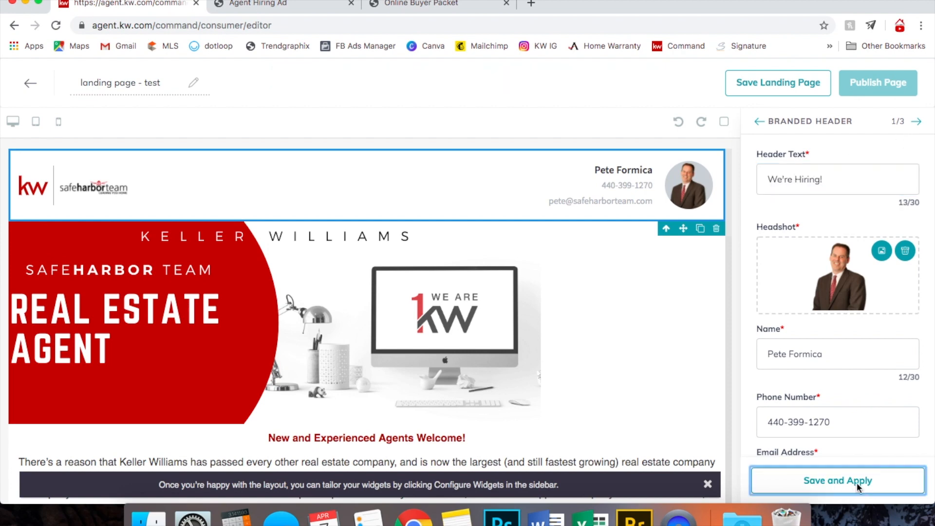
left_click(838, 480)
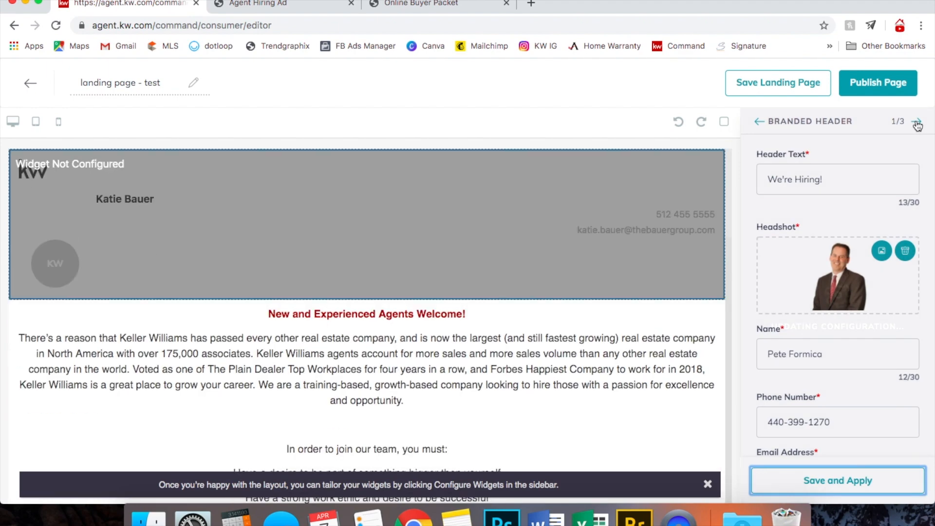
left_click(914, 122)
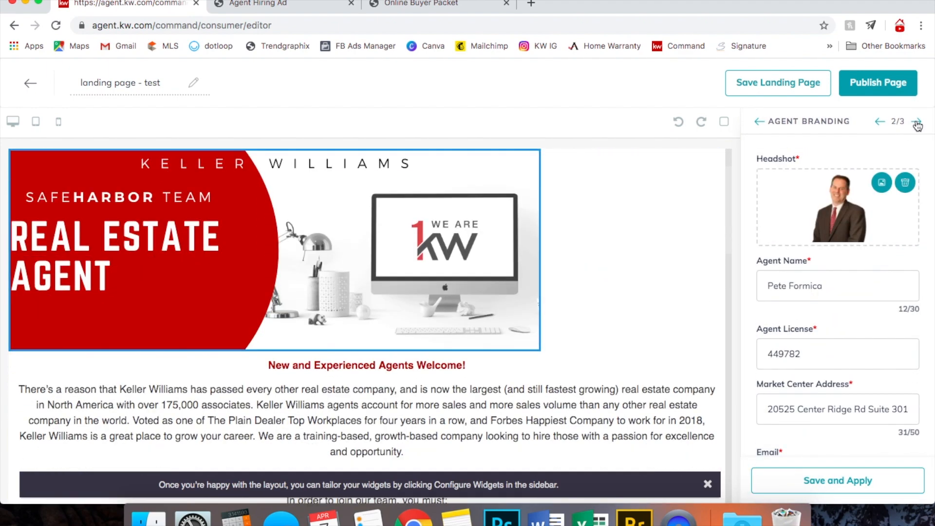
left_click(917, 122)
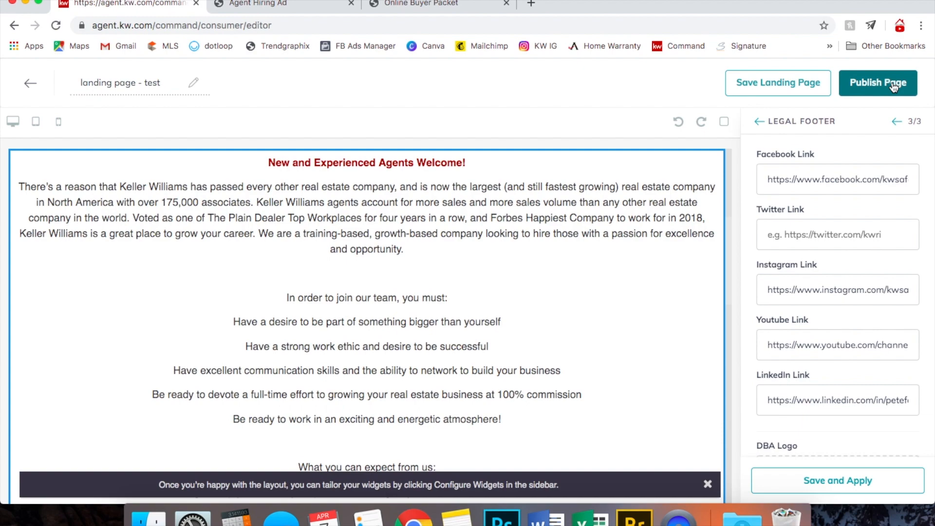
Step: Publish the landing page and view the live pages.kw.com version
left_click(879, 83)
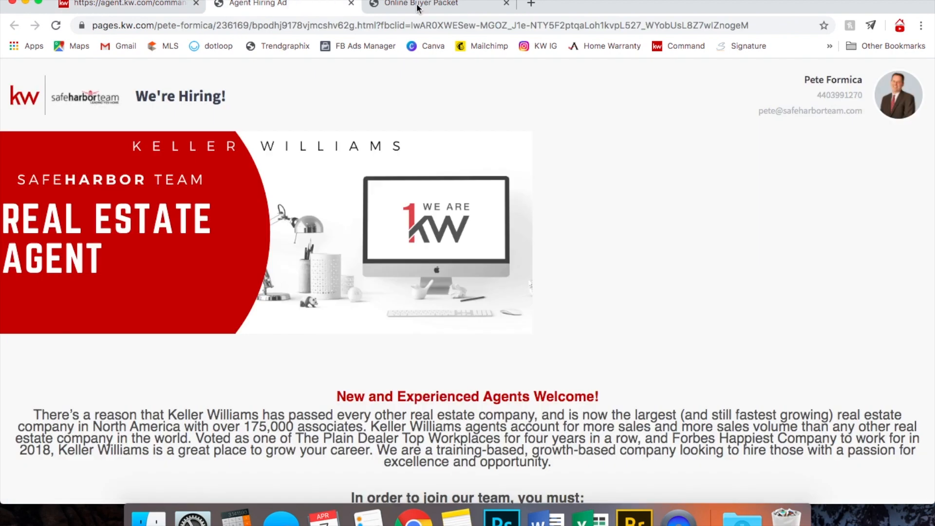
mouse_move(439, 7)
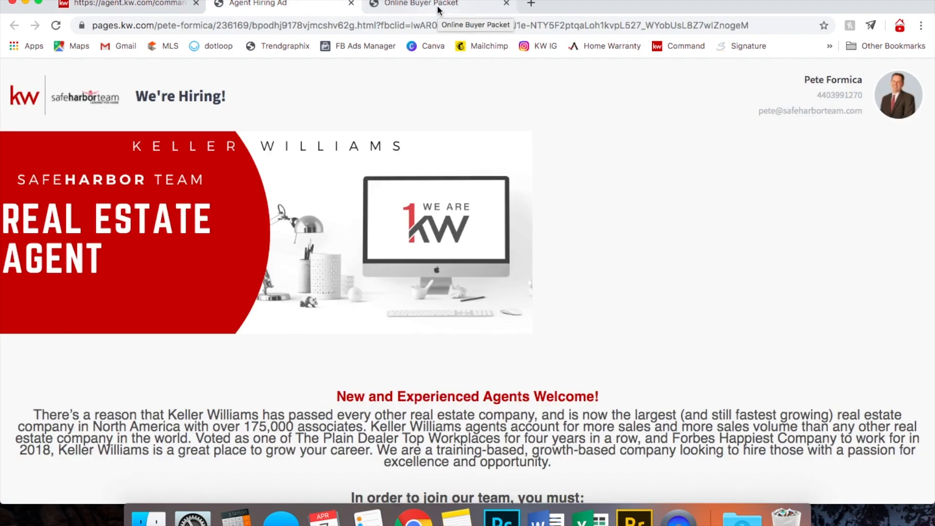
mouse_move(435, 215)
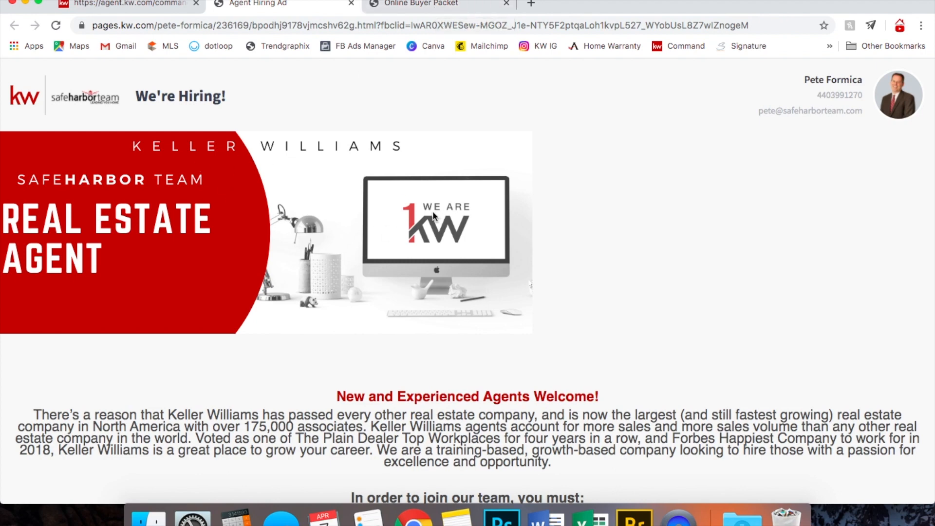
mouse_move(314, 226)
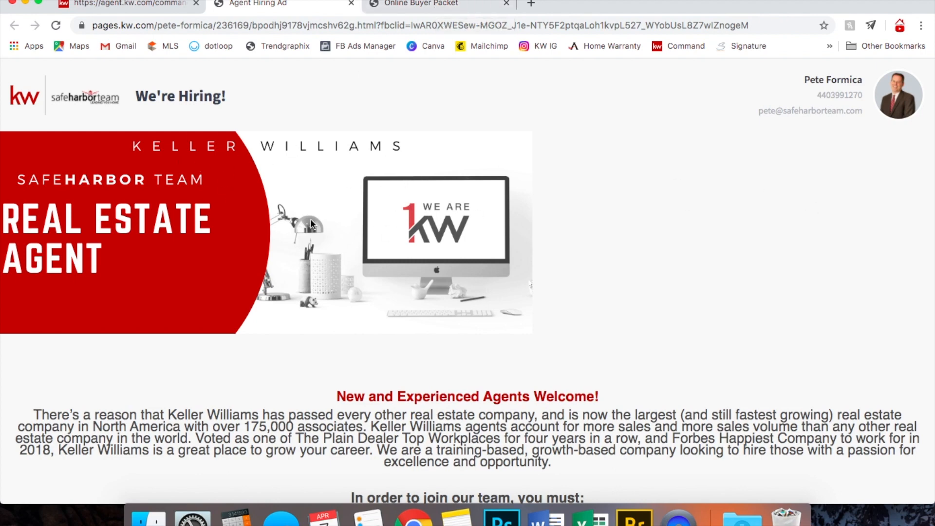
mouse_move(357, 397)
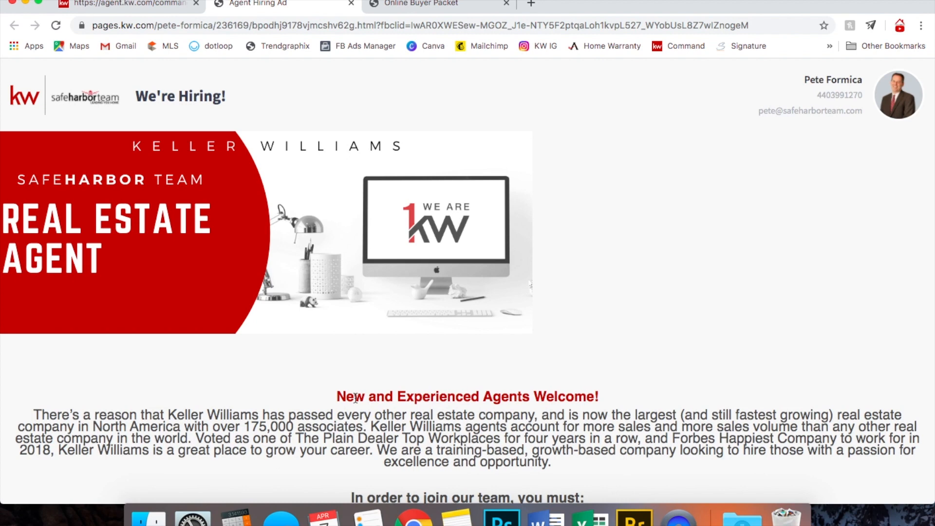